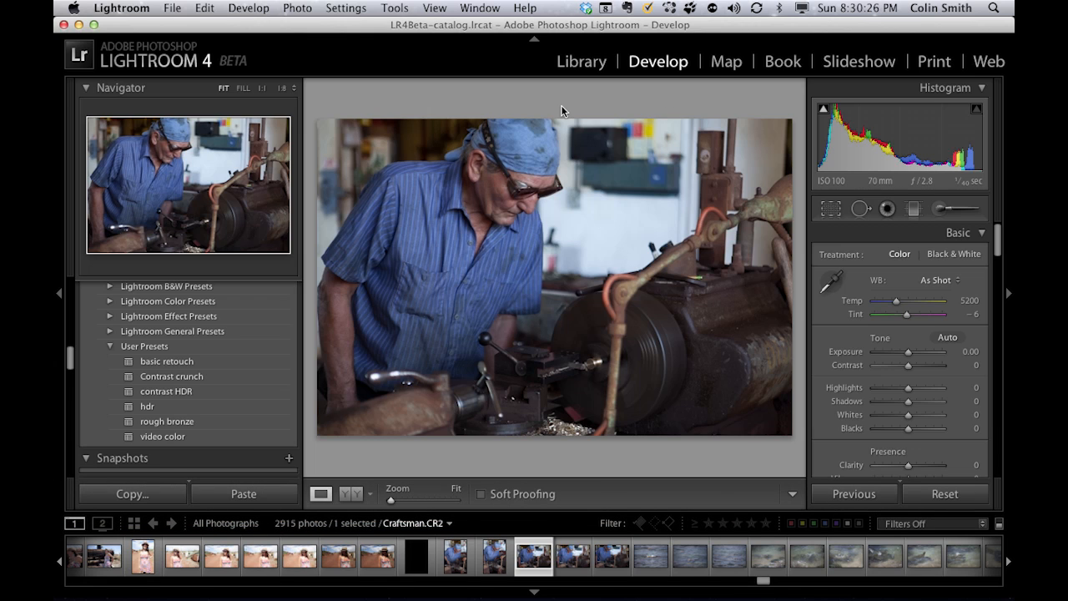
mouse_move(949, 277)
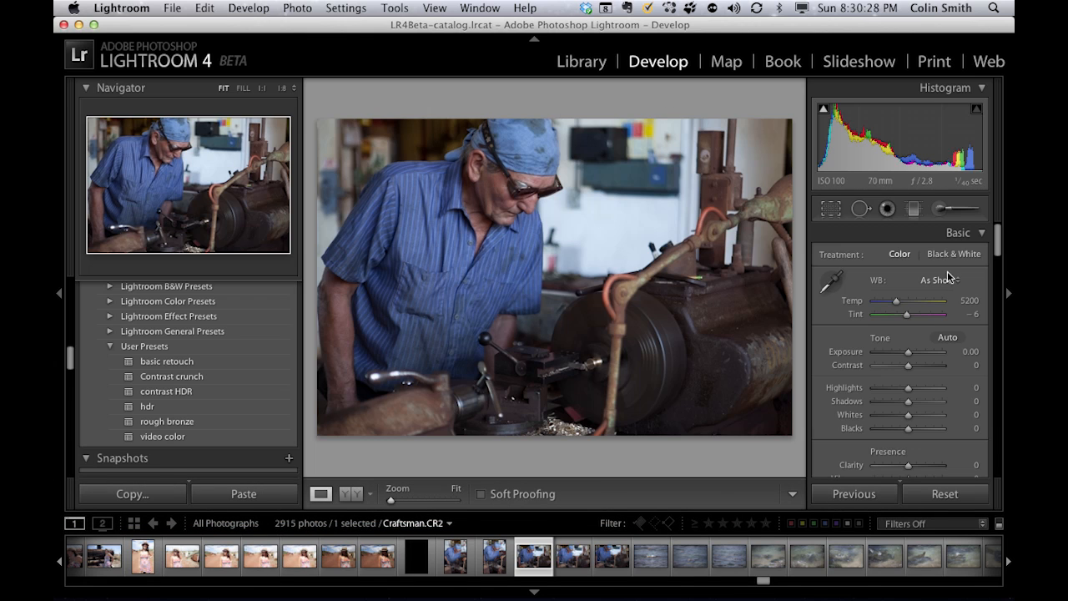
mouse_move(881, 381)
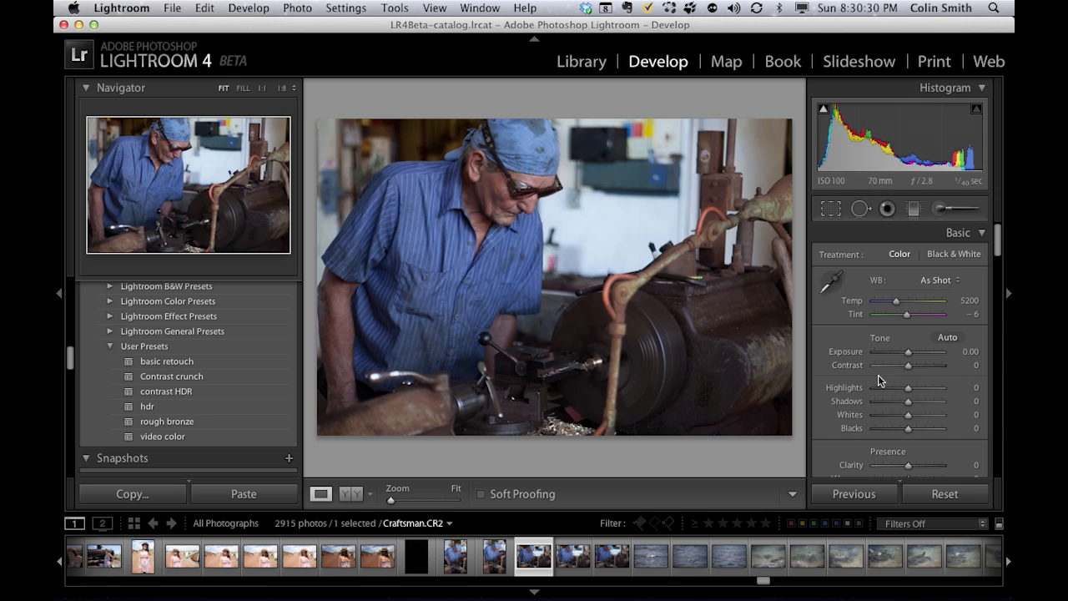
- Scroll the Develop panel down to Camera Calibration, showing Process 2012 (Current)
scroll("down", 3)
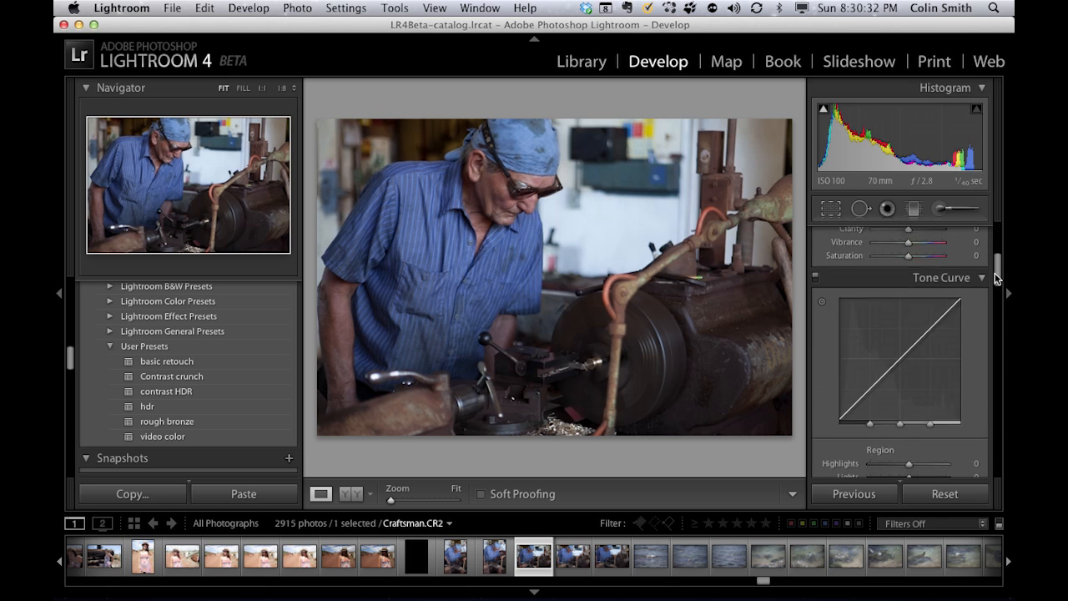
scroll("down", 3)
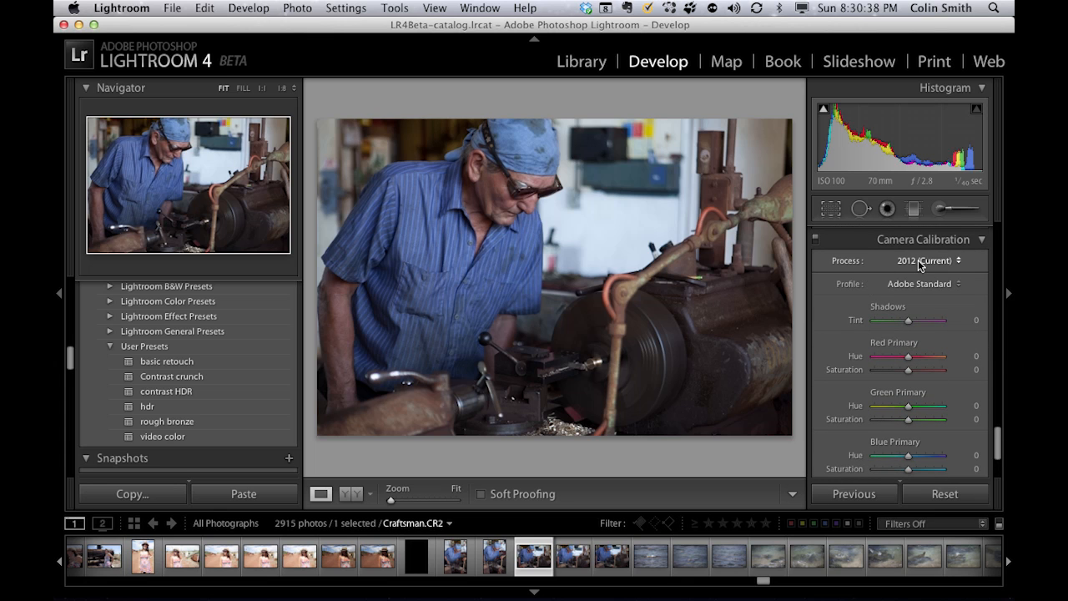
- Set the Craftsman photo's Process to 2010 and bring up Recovery, Fill Light, Brightness controls
left_click(926, 260)
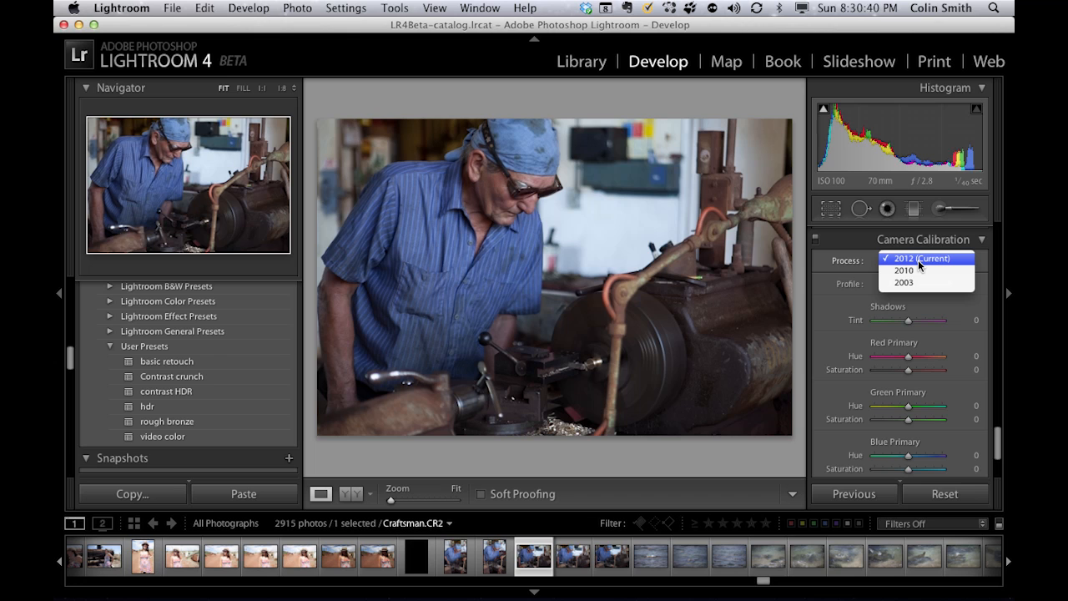
left_click(925, 258)
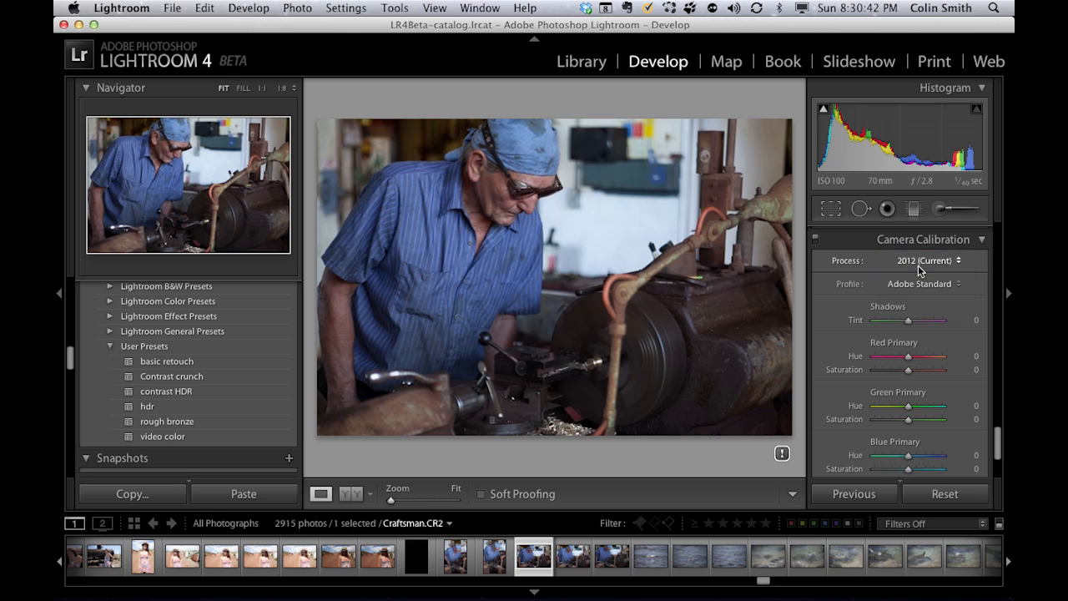
left_click(929, 261)
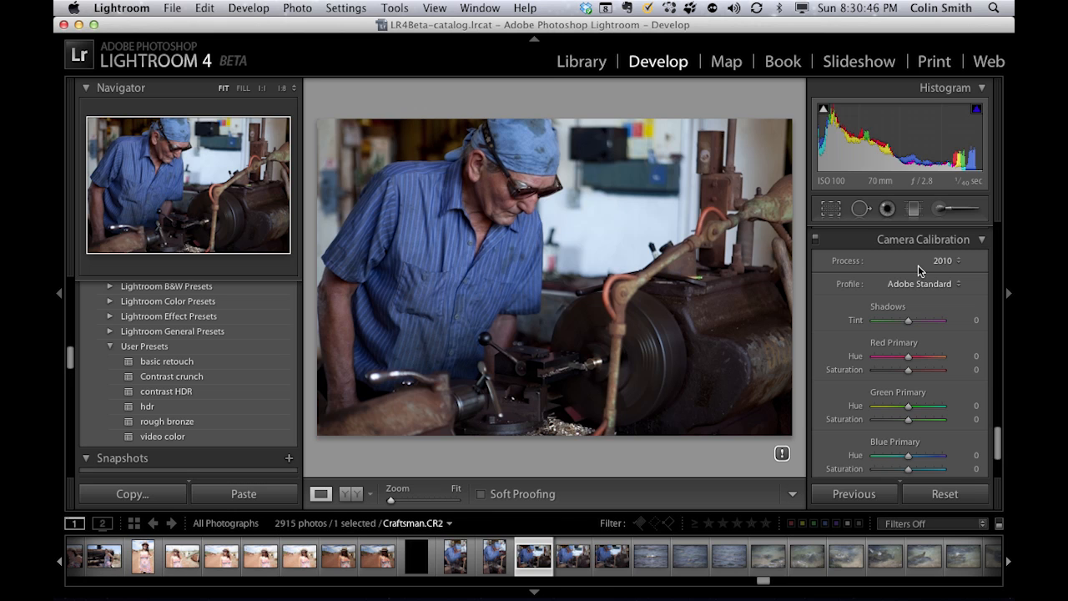
mouse_move(782, 454)
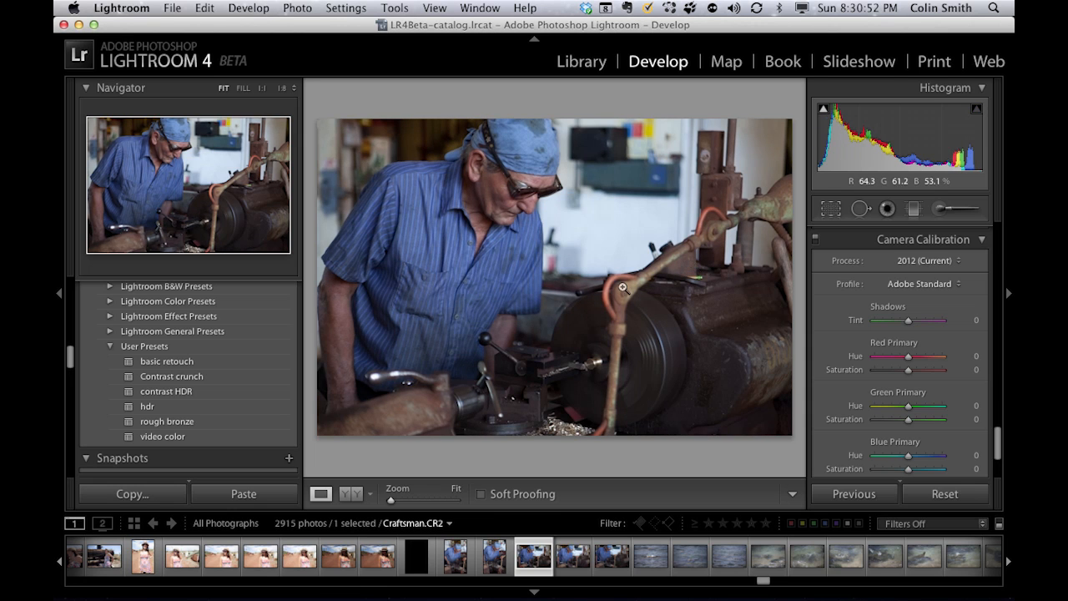
left_click(925, 260)
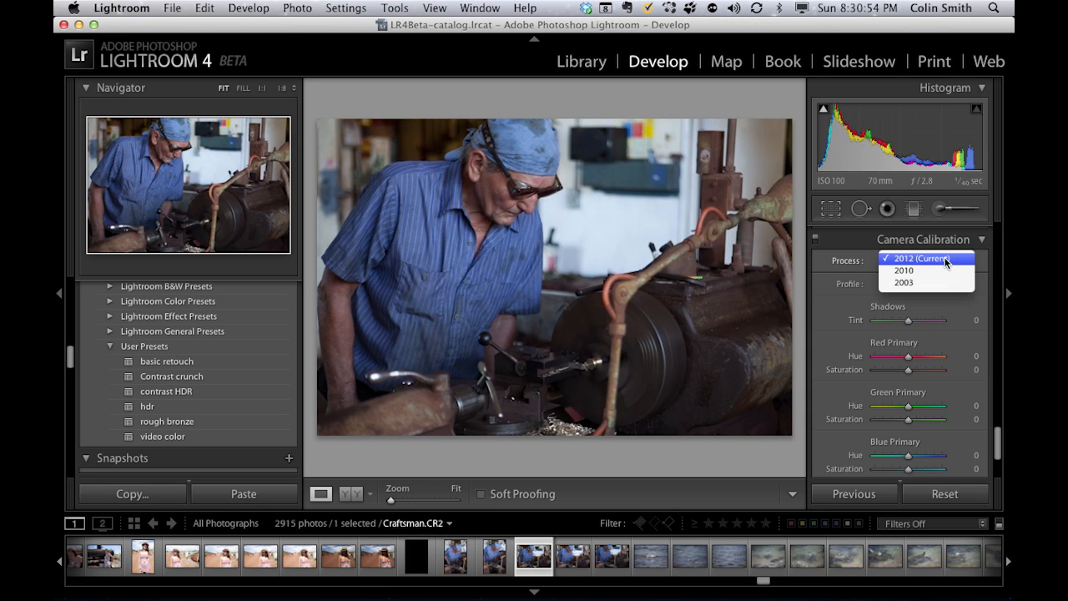
left_click(925, 258)
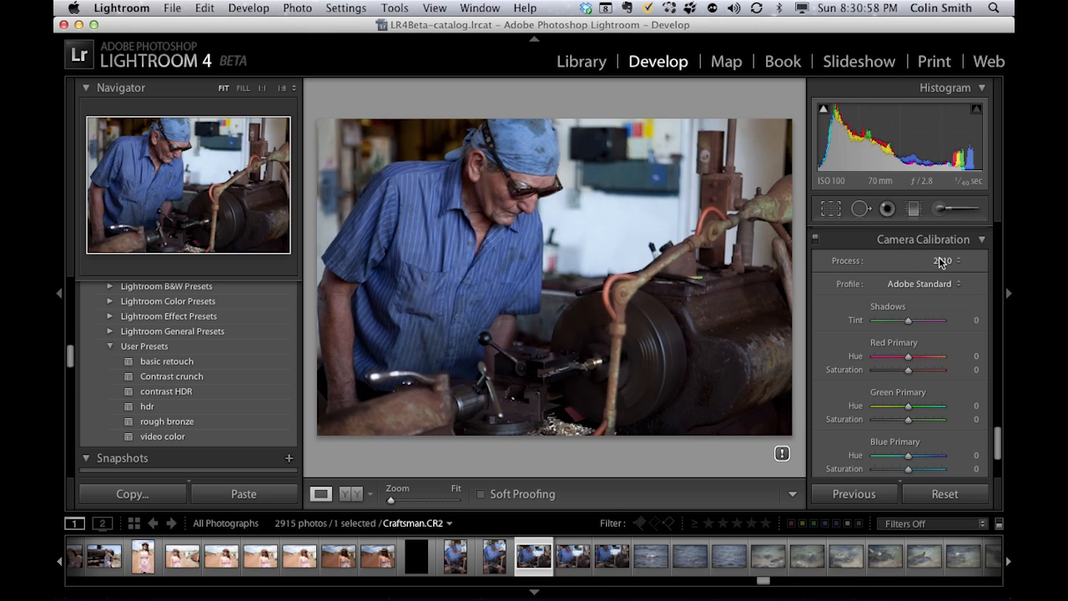
left_click(943, 260)
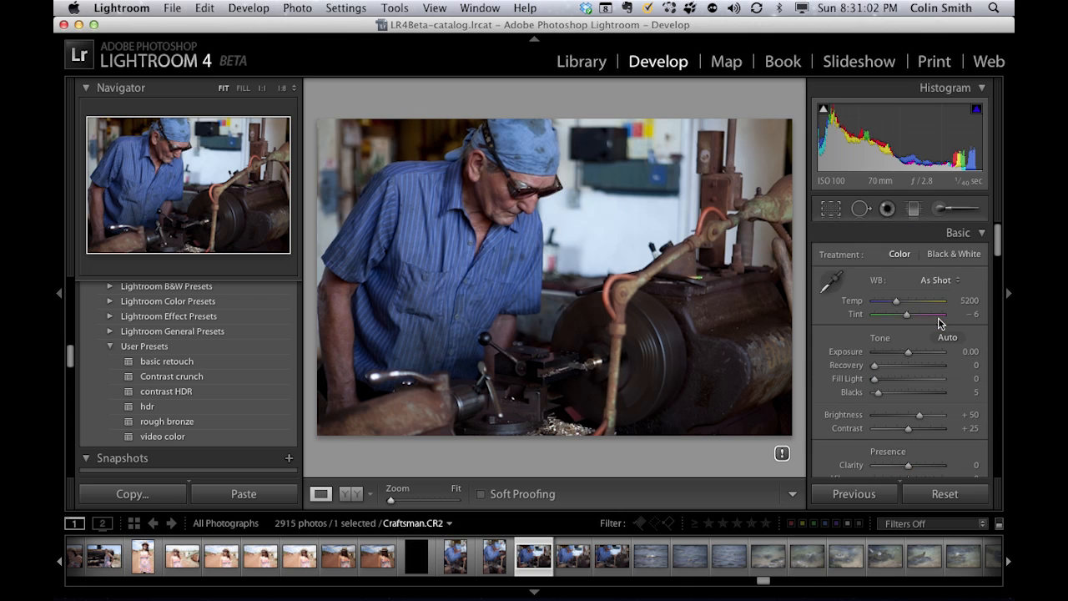
- Set Process back to 2012 (Current), restoring Highlights, Shadows, Whites and Blacks sliders
scroll("down", 3)
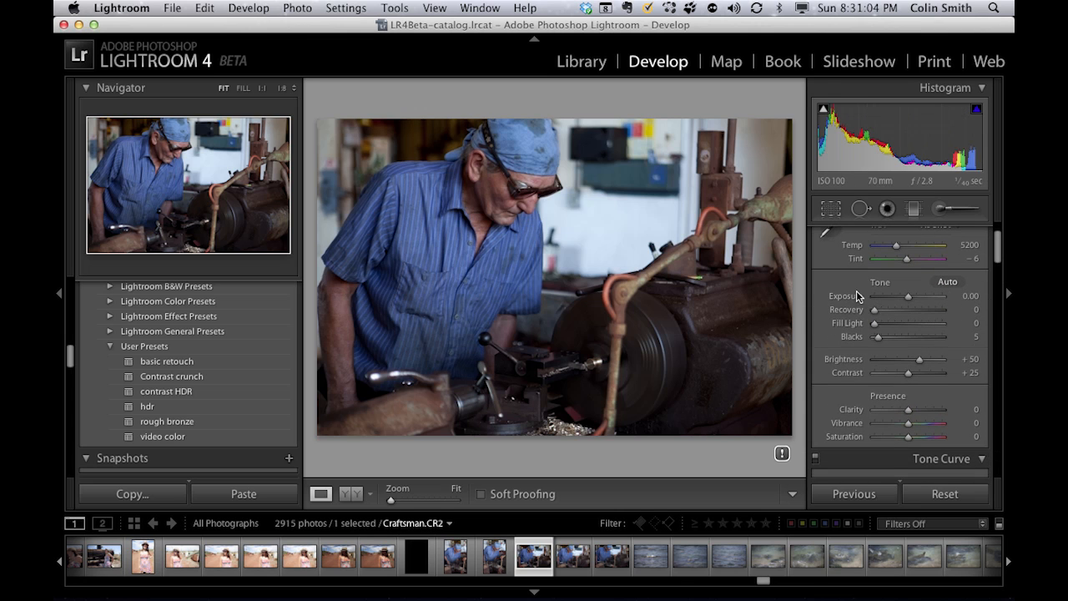
mouse_move(840, 371)
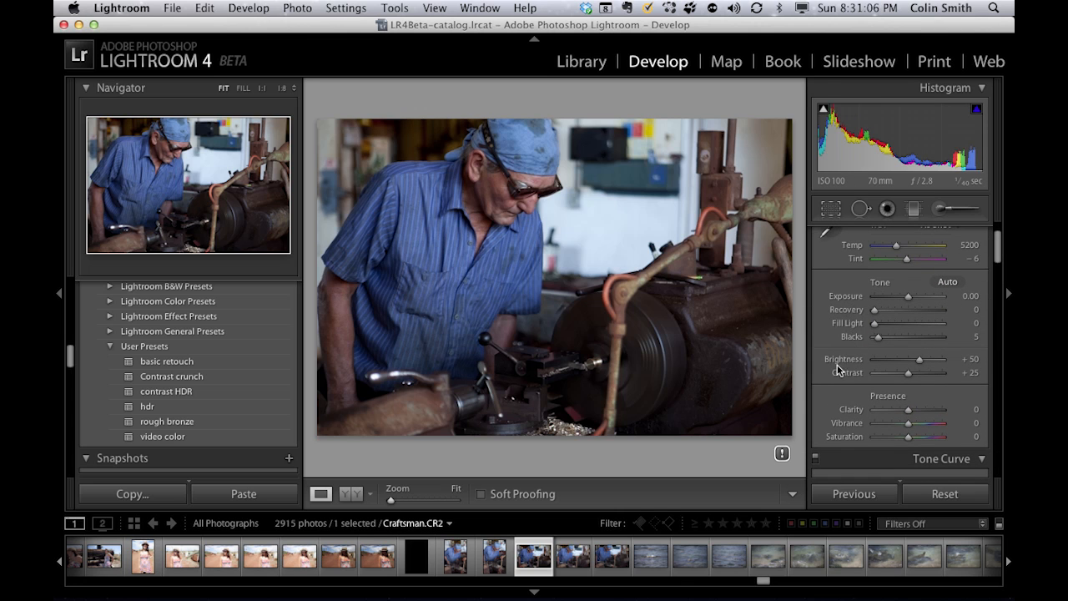
mouse_move(832, 346)
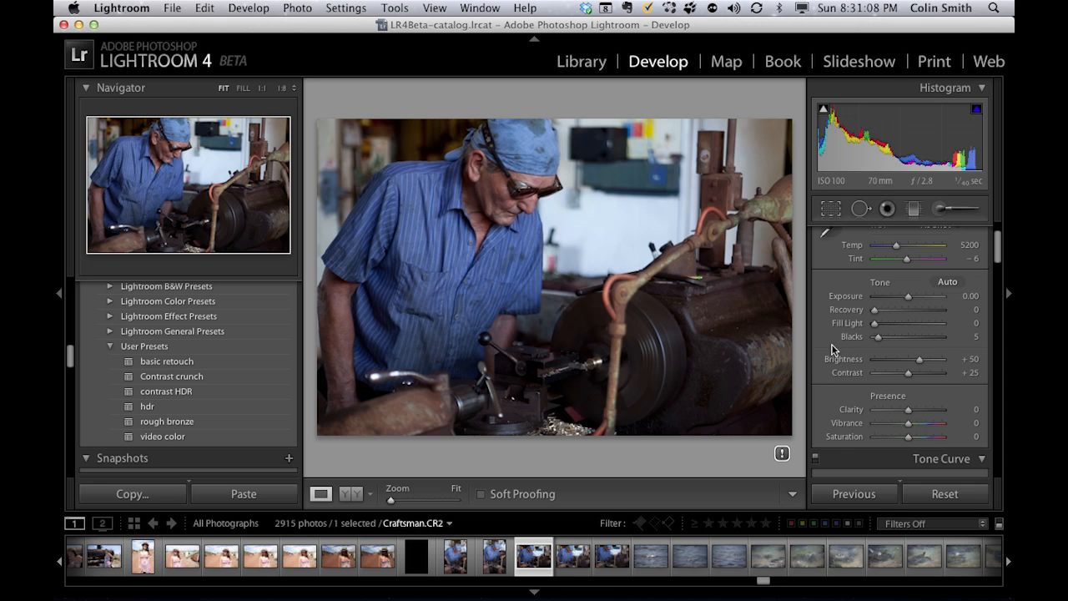
scroll("down", 3)
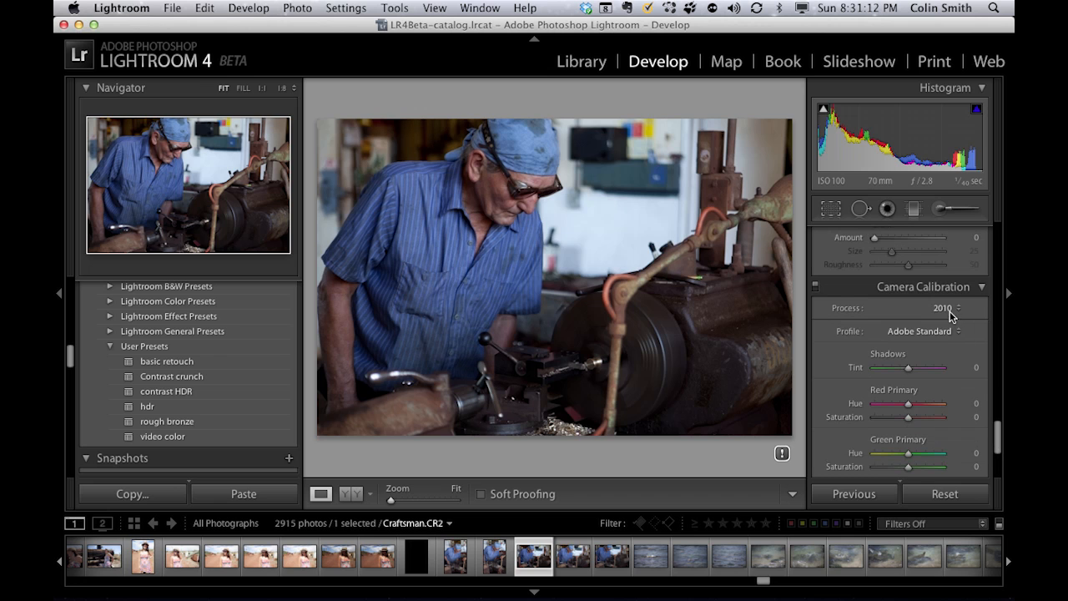
left_click(947, 308)
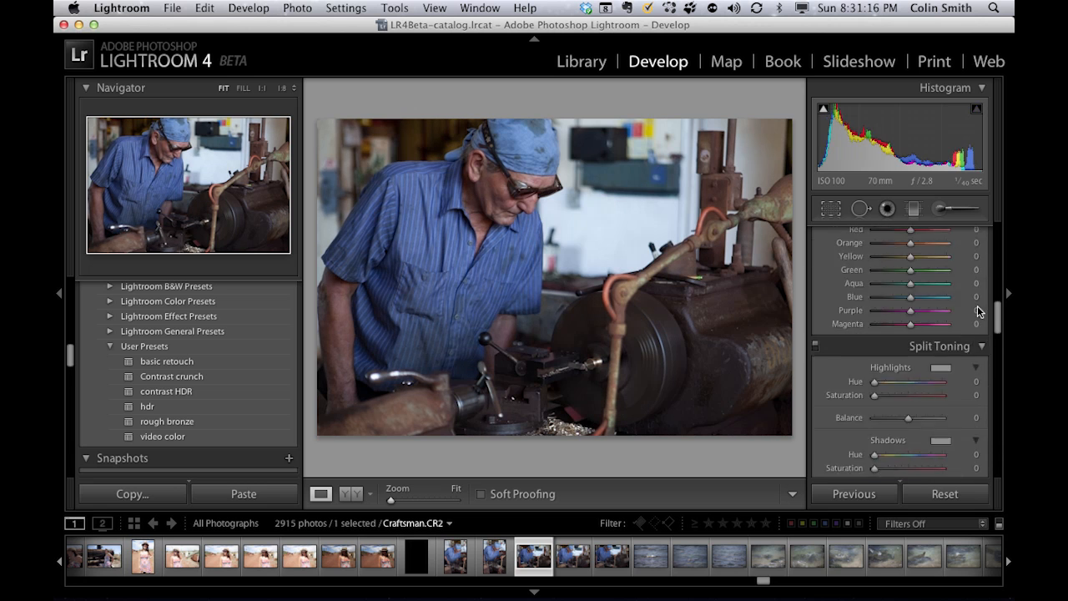
scroll("up", 3)
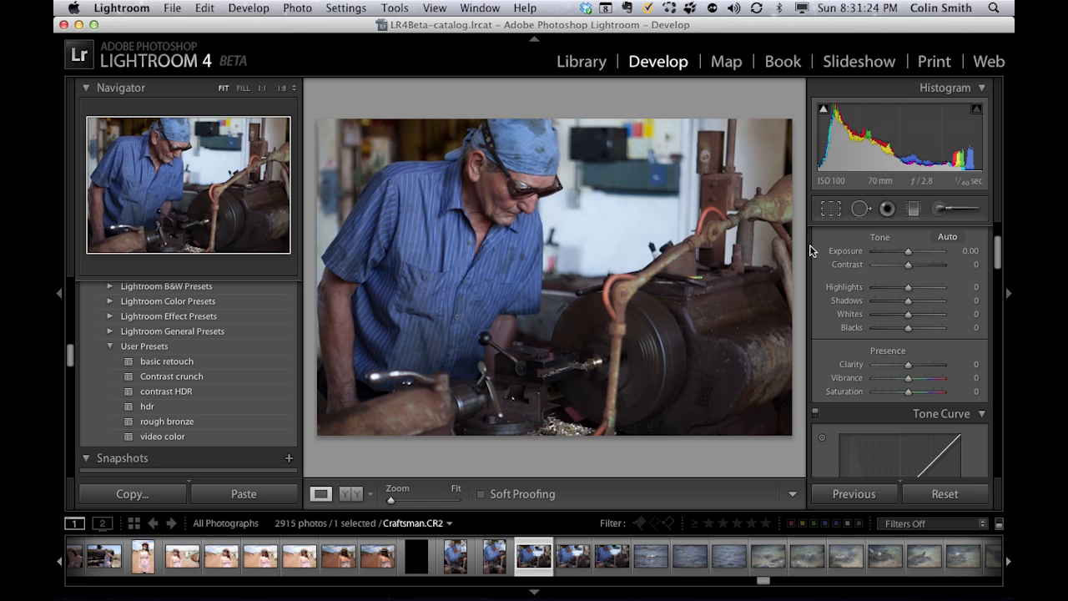
mouse_move(844, 298)
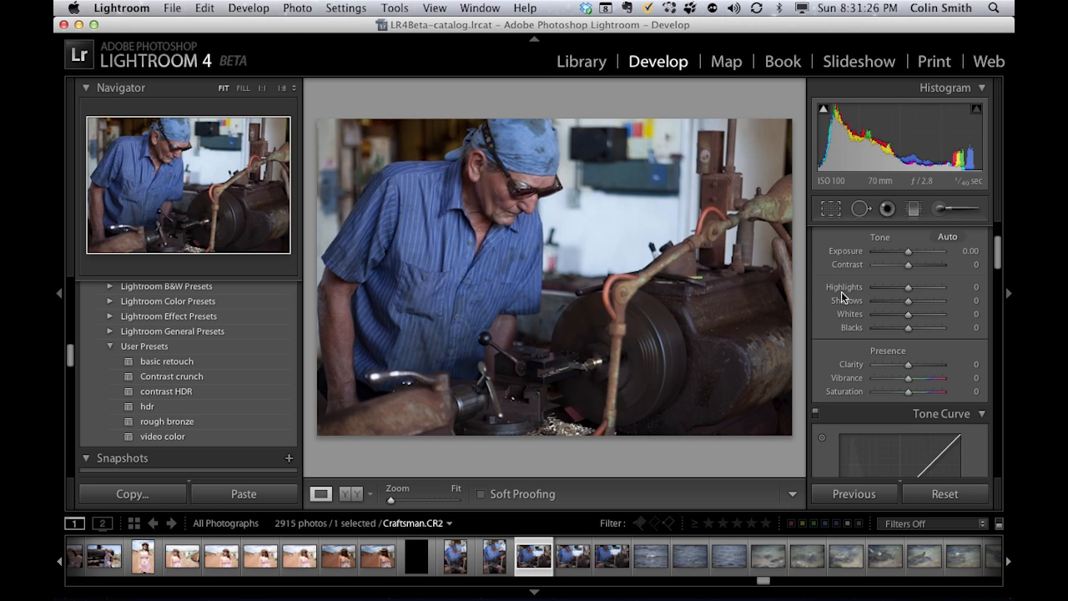
mouse_move(901, 349)
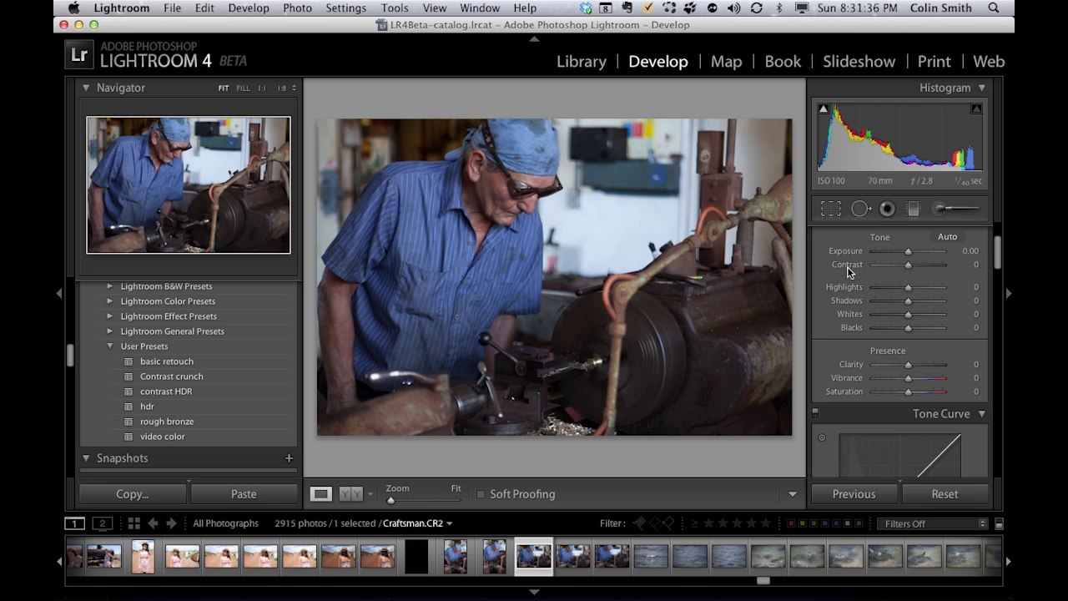
mouse_move(933, 327)
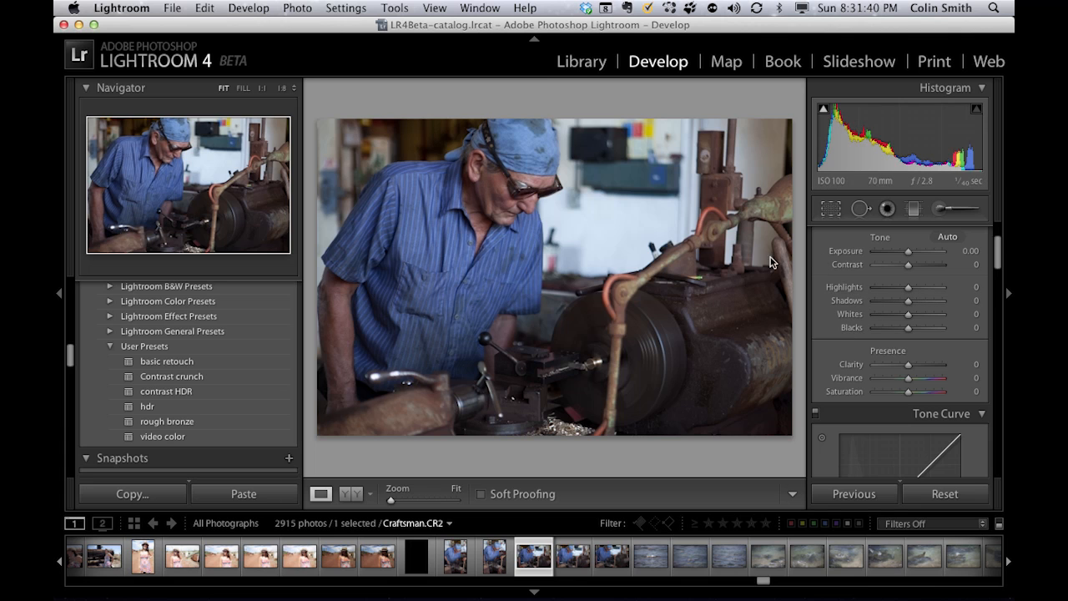
mouse_move(648, 363)
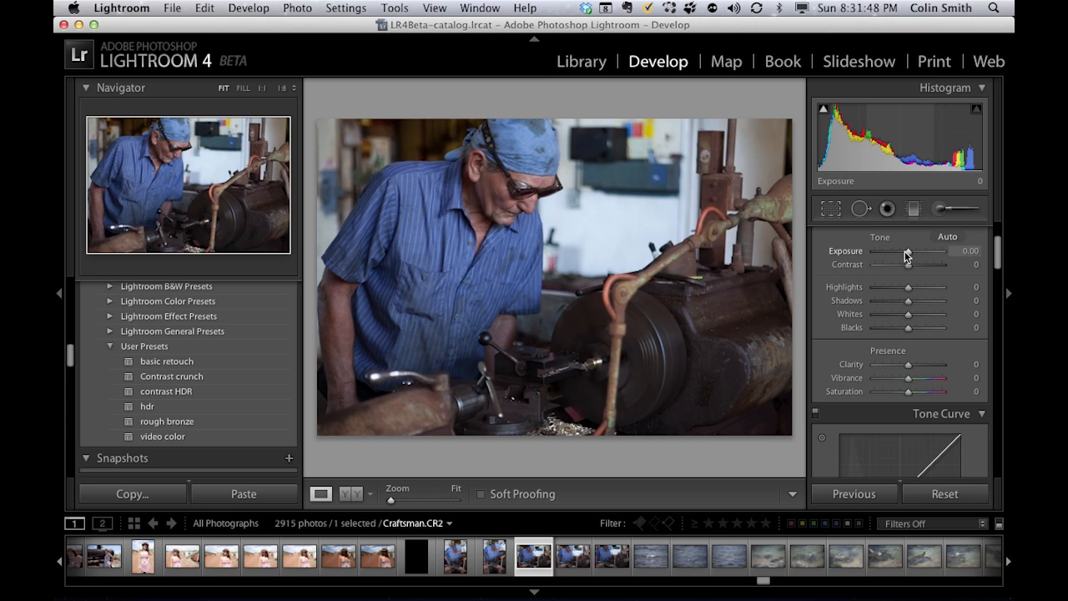
- Raise Exposure to +0.55 and set Contrast from -33 to +24
left_click_drag(906, 252, 914, 252)
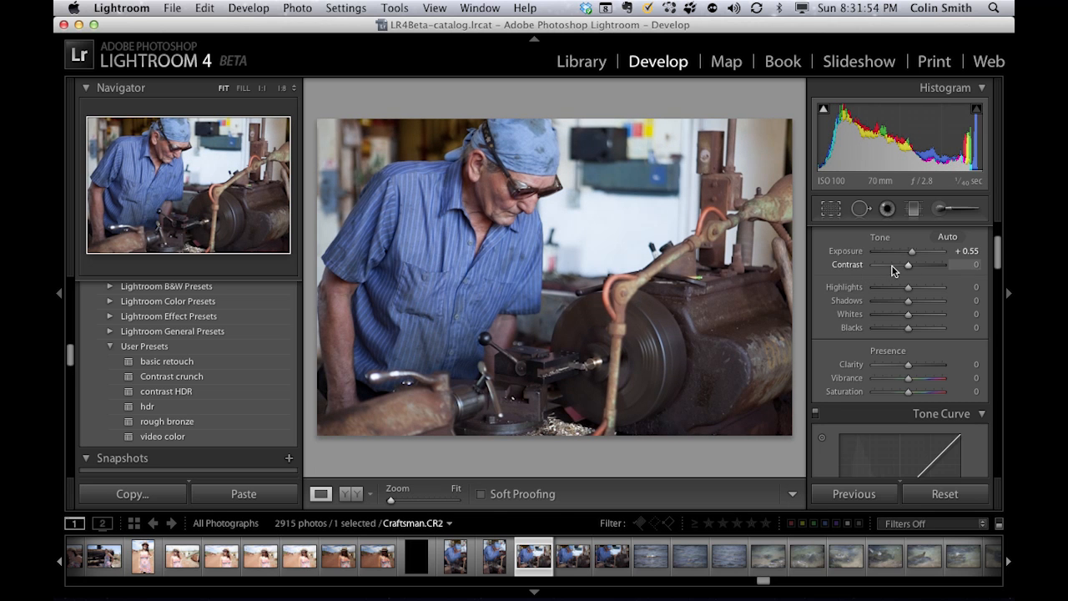
left_click_drag(908, 265, 928, 265)
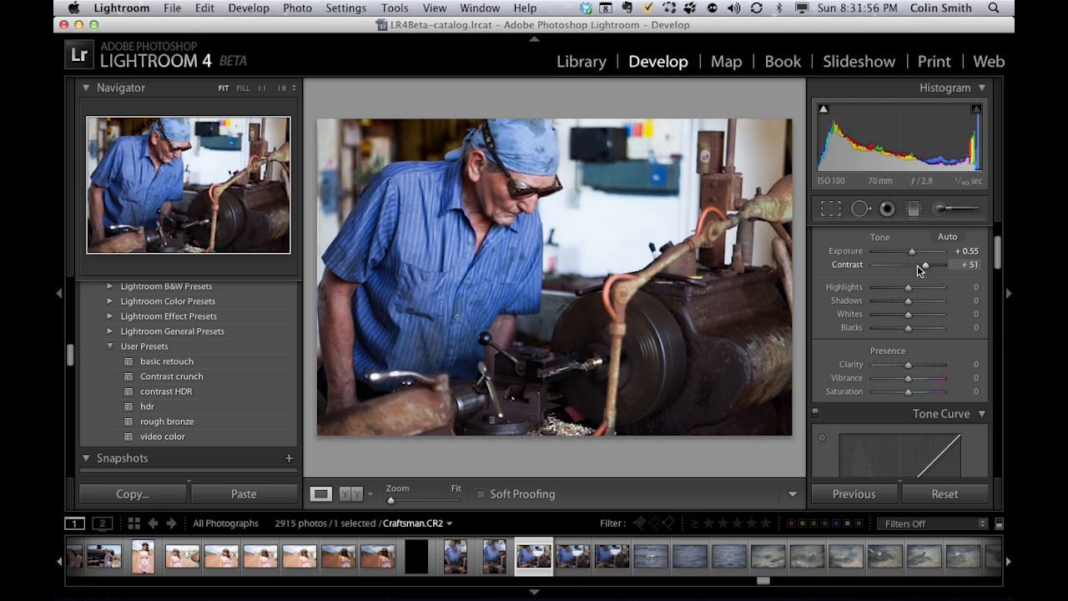
left_click_drag(927, 265, 918, 264)
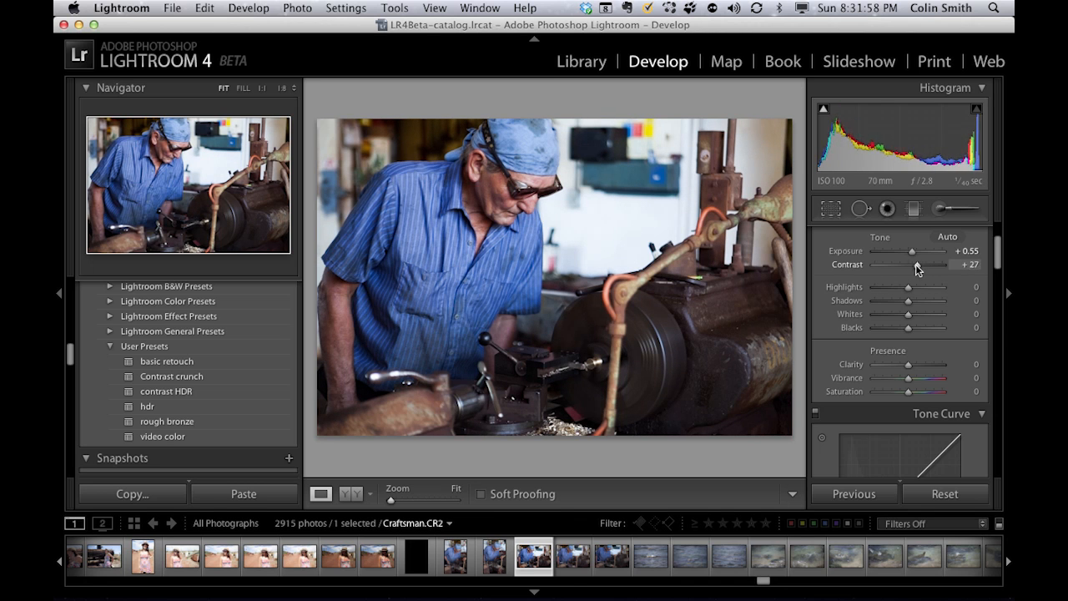
left_click_drag(918, 265, 900, 265)
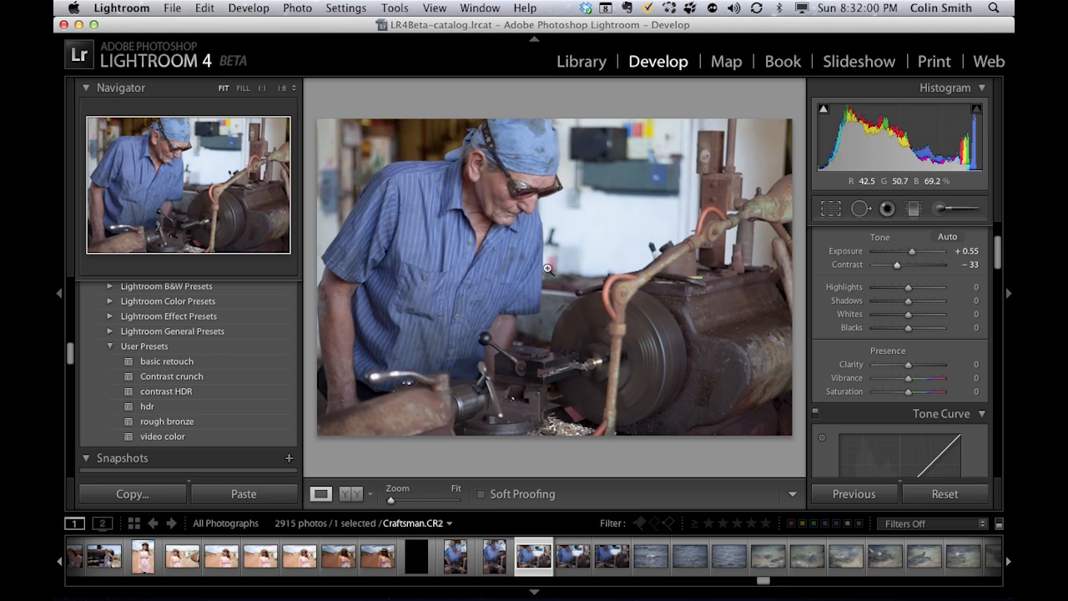
mouse_move(854, 262)
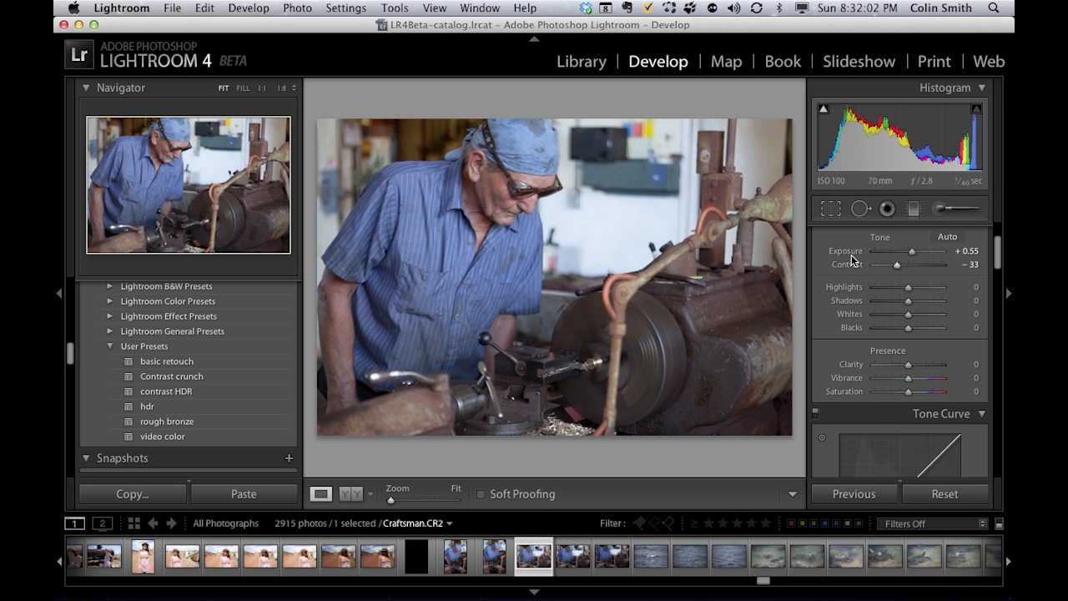
left_click_drag(898, 265, 915, 265)
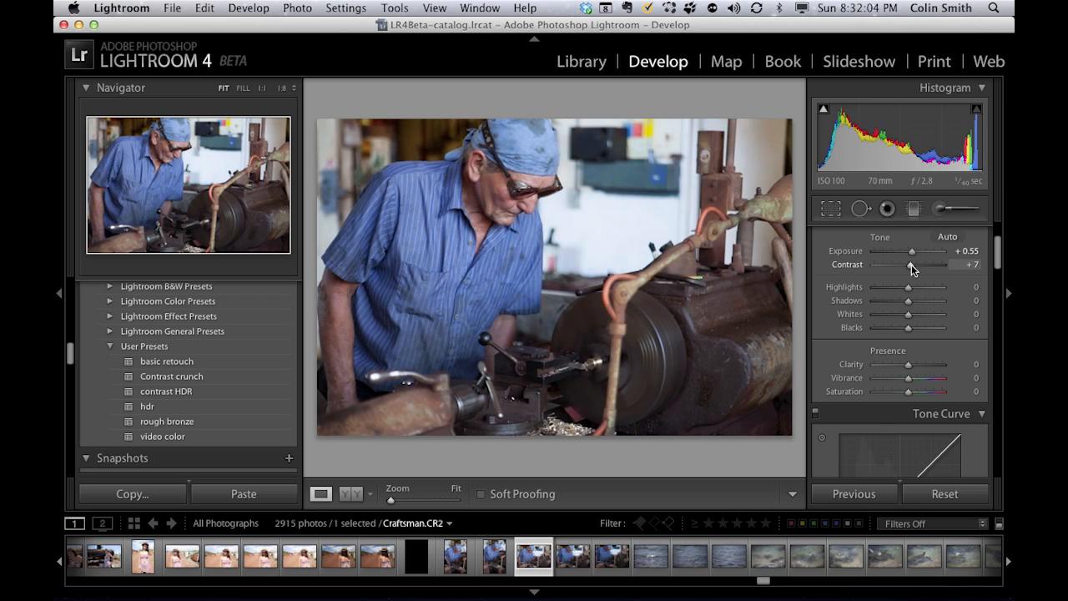
left_click_drag(906, 266, 918, 266)
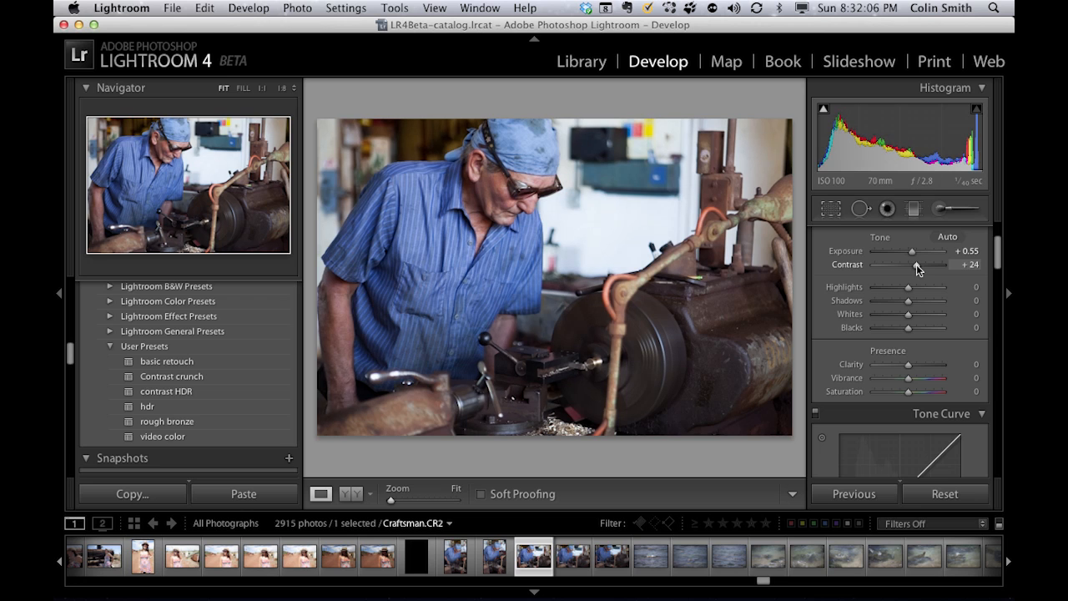
mouse_move(655, 293)
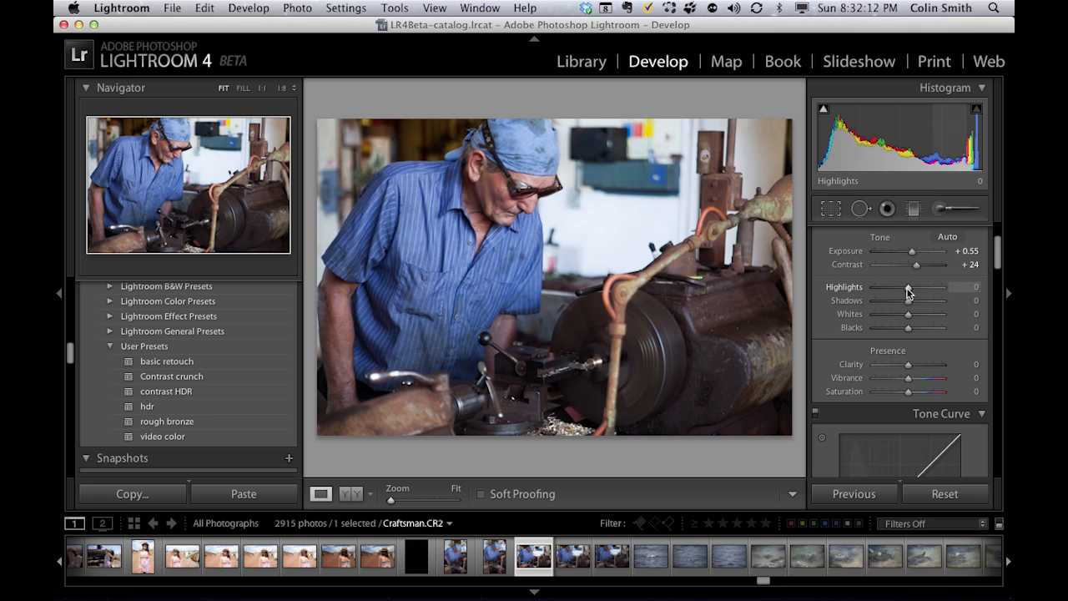
- Pull Highlights down to -100 and open Shadows up to +91
left_click_drag(929, 288, 885, 287)
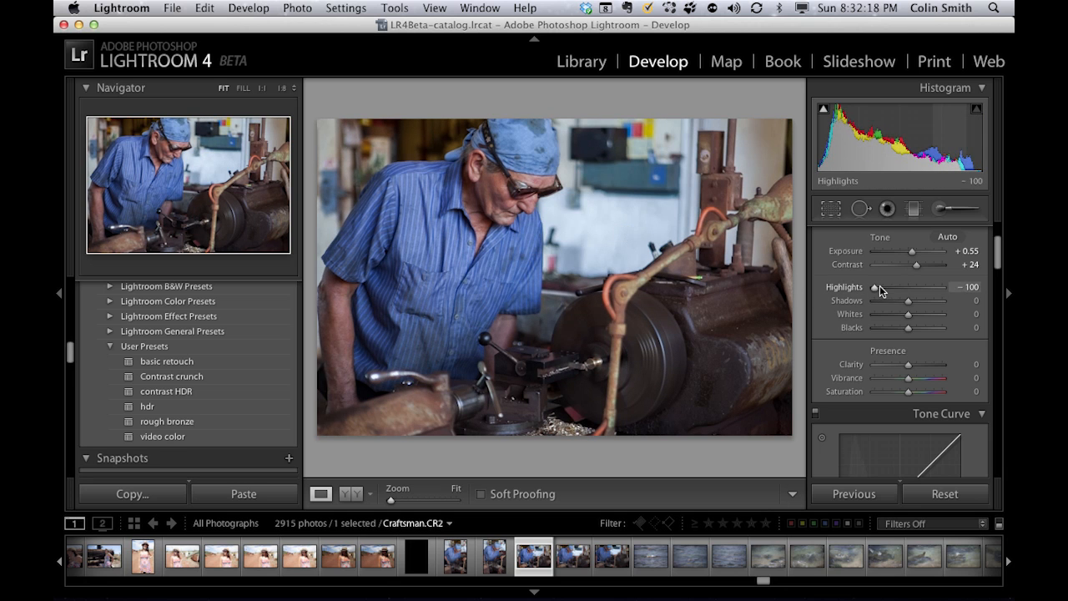
mouse_move(860, 294)
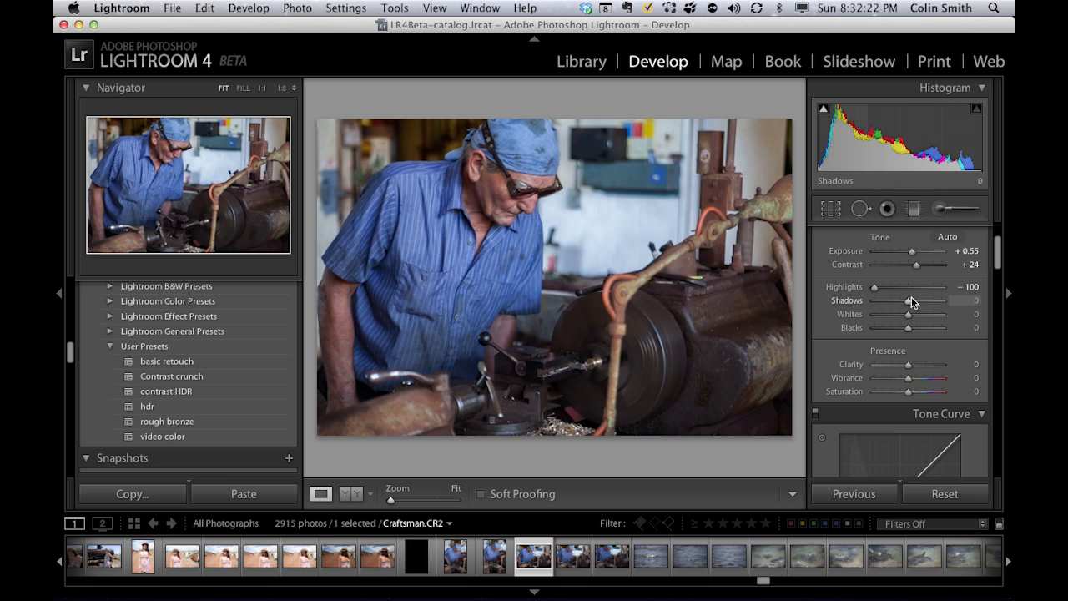
left_click_drag(908, 301, 922, 301)
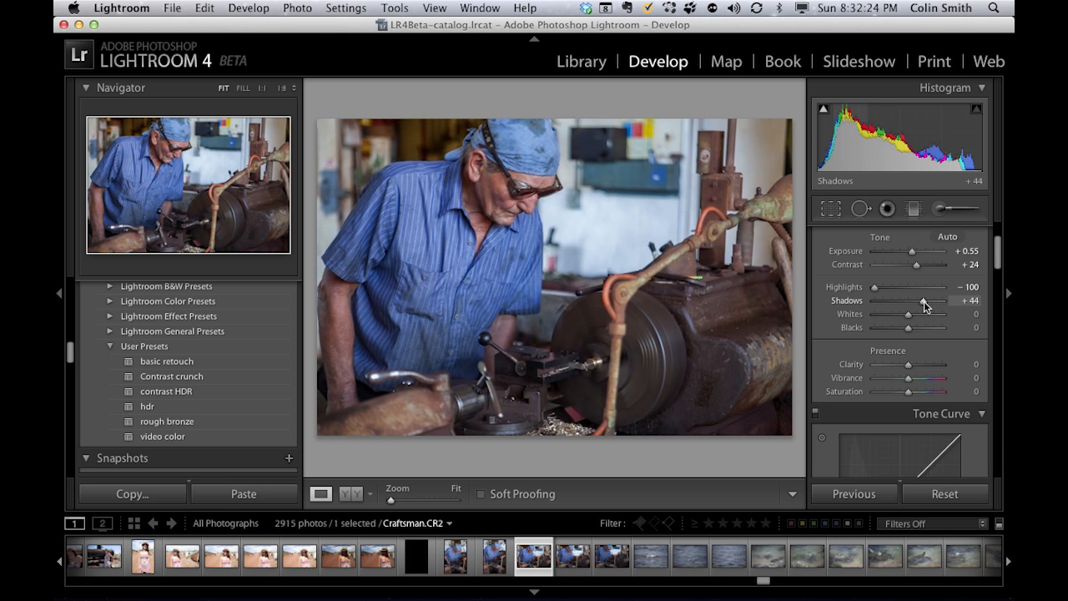
left_click_drag(922, 302, 885, 301)
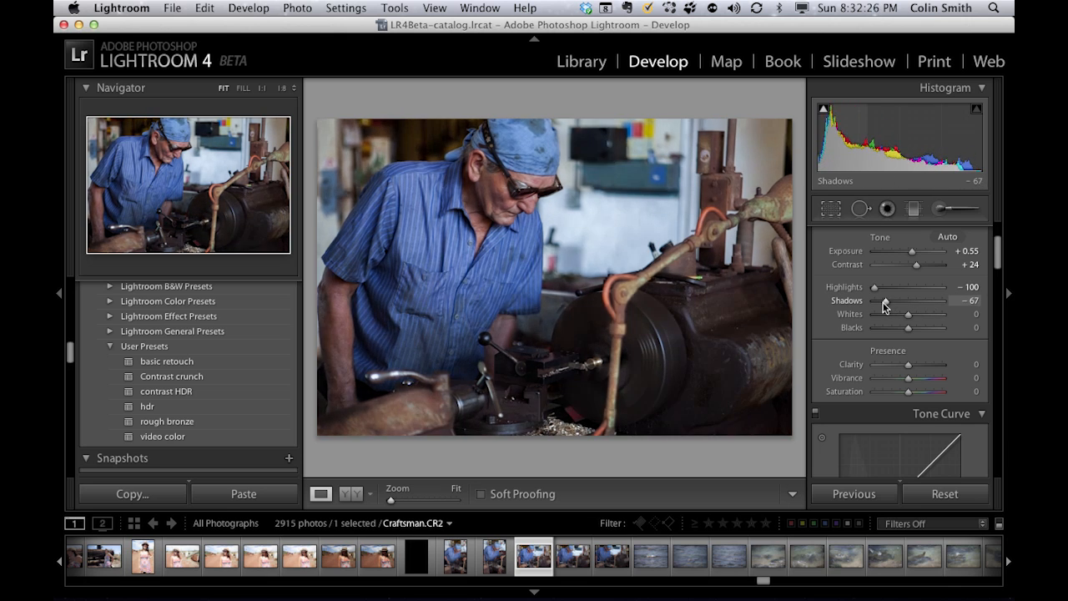
left_click_drag(883, 302, 924, 302)
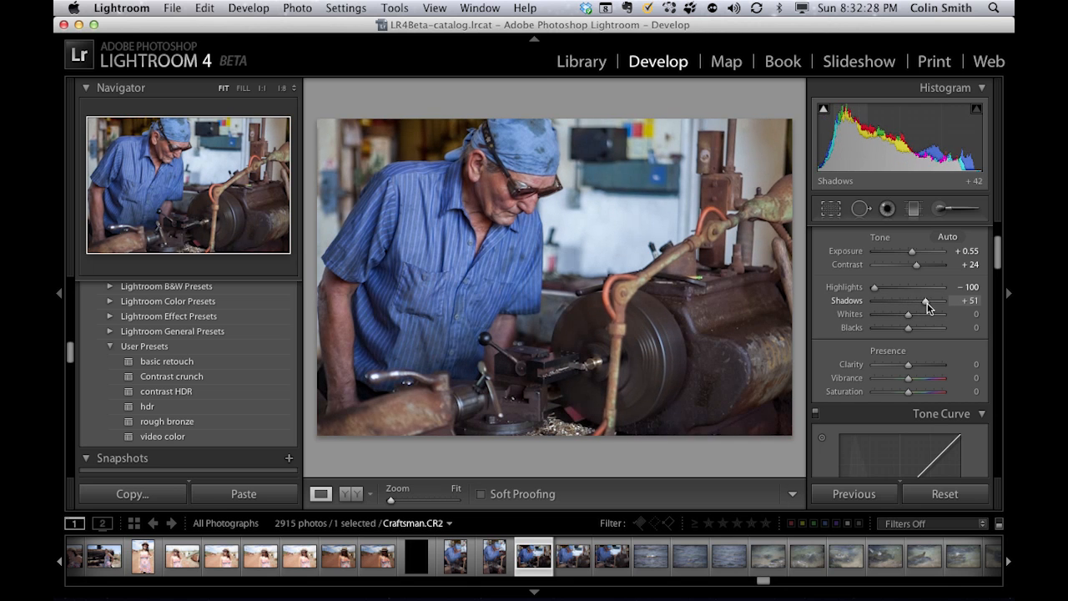
left_click_drag(925, 301, 943, 302)
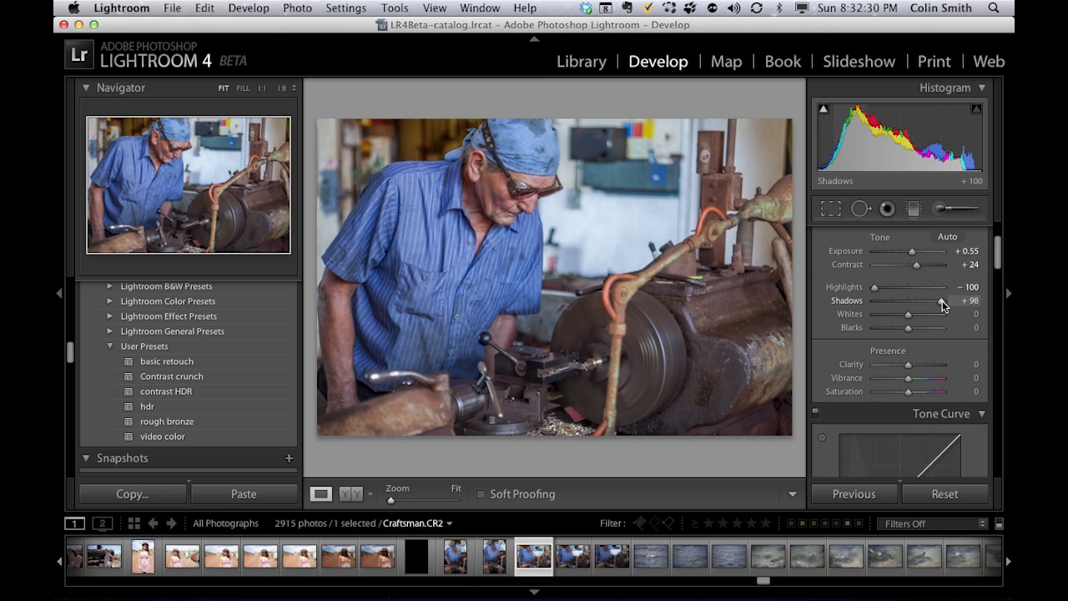
left_click_drag(944, 301, 939, 300)
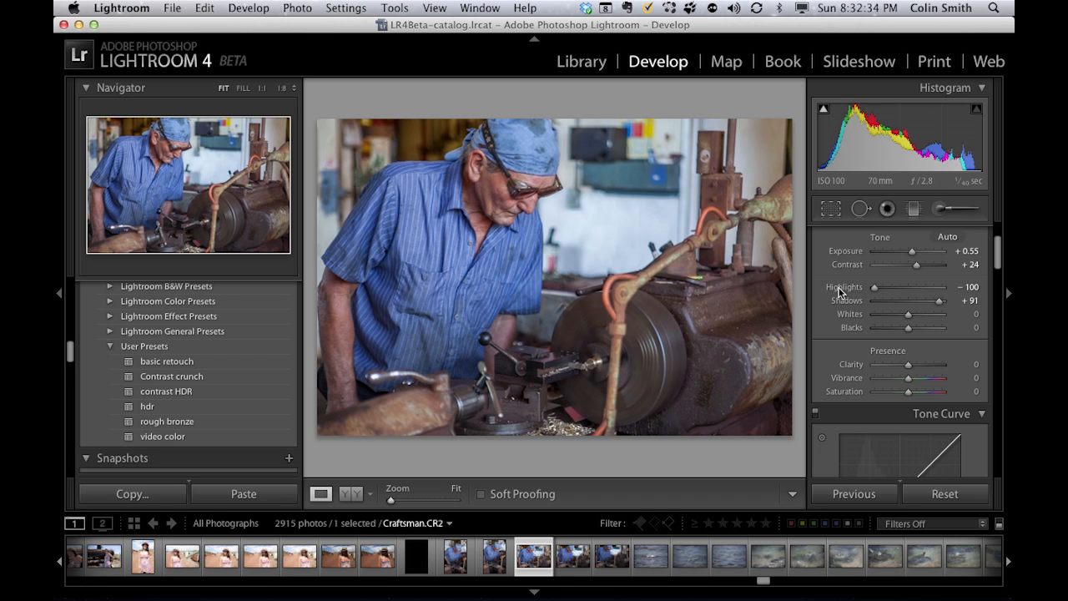
mouse_move(937, 301)
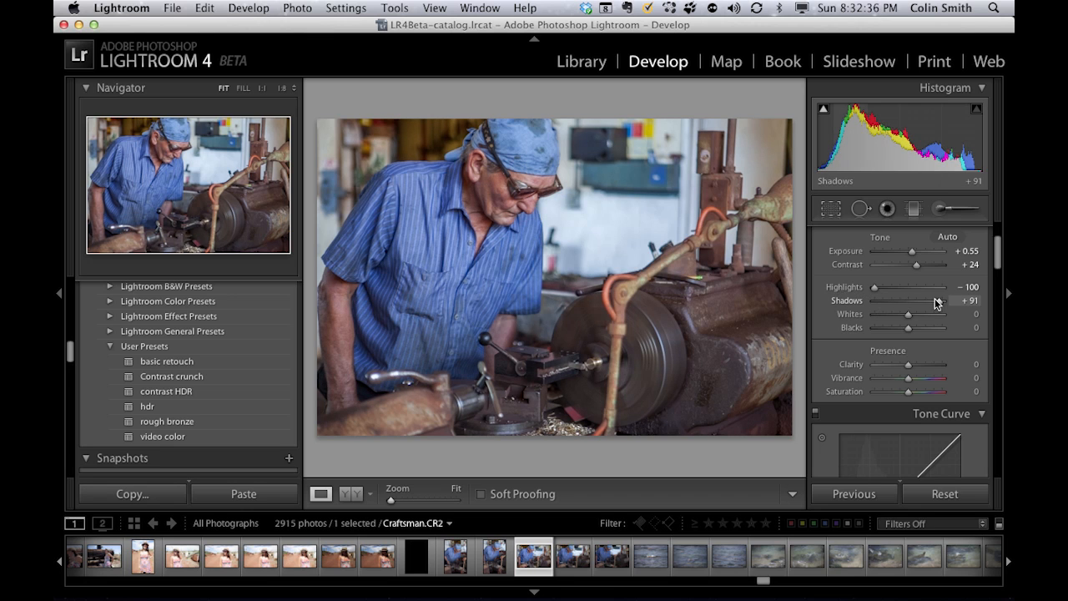
mouse_move(607, 284)
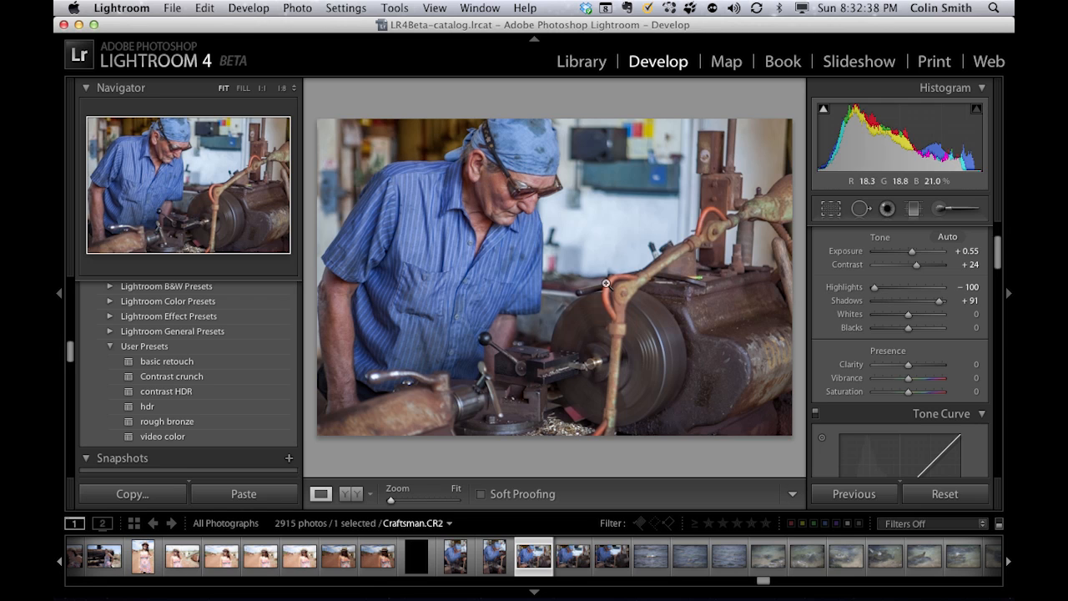
mouse_move(659, 272)
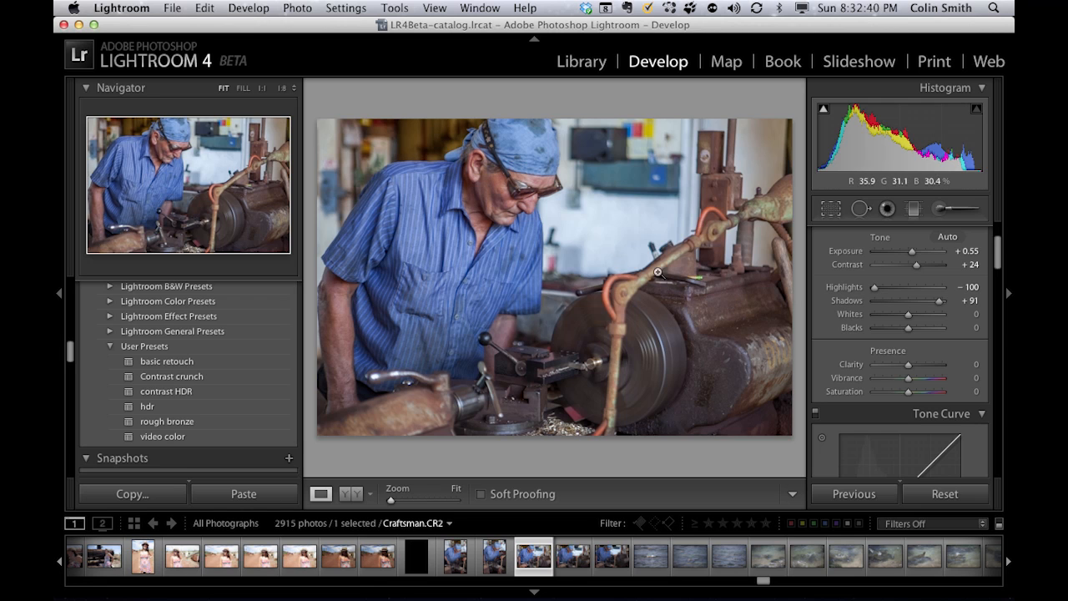
mouse_move(861, 333)
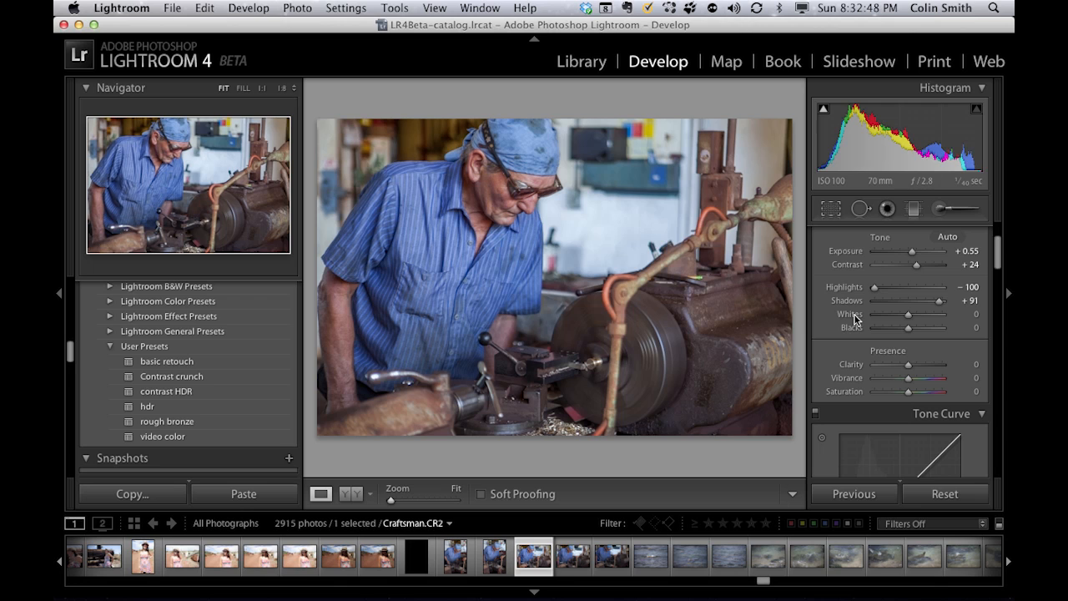
mouse_move(822, 176)
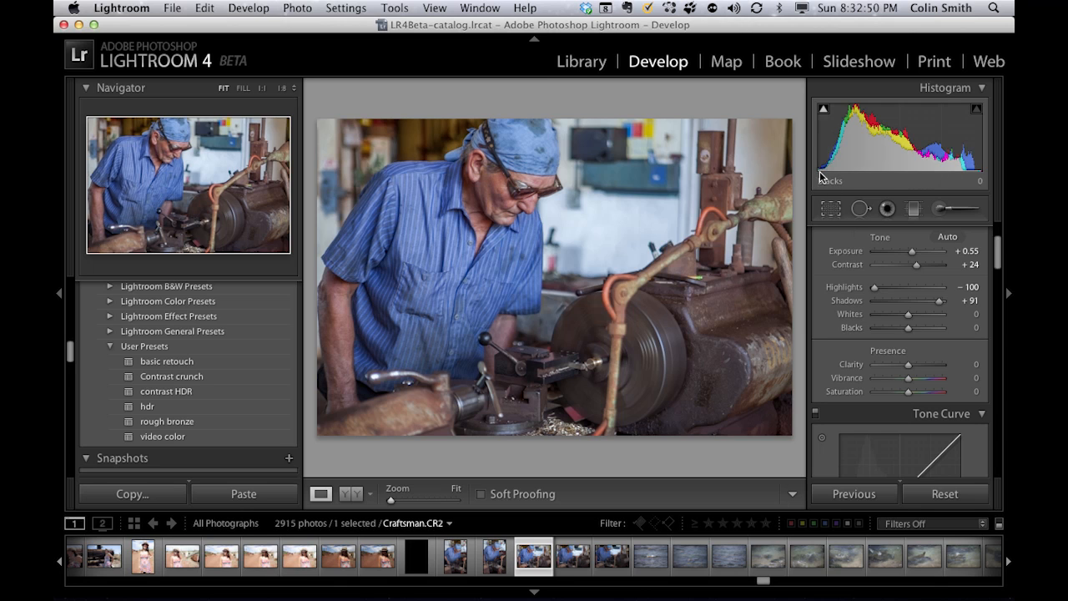
mouse_move(823, 177)
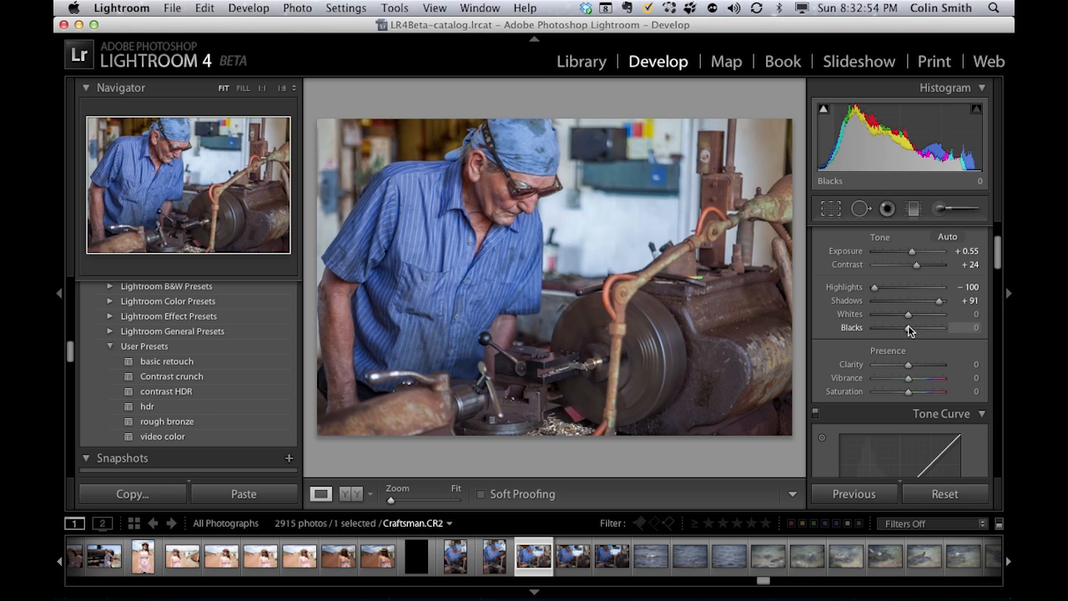
- Raise the Blacks slider and settle it at +29
left_click_drag(933, 327, 943, 327)
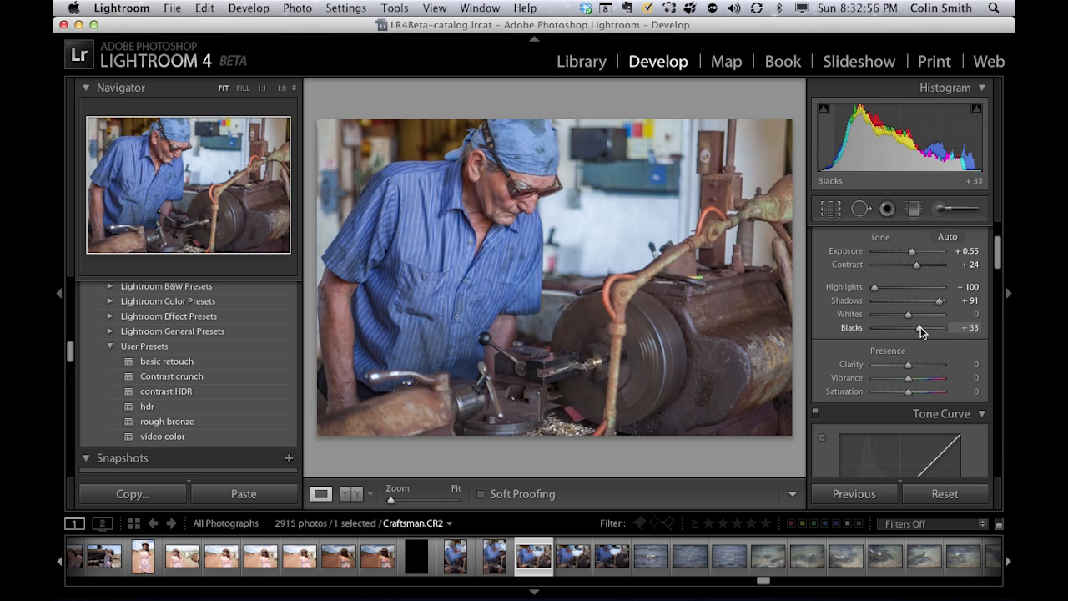
left_click_drag(922, 327, 918, 327)
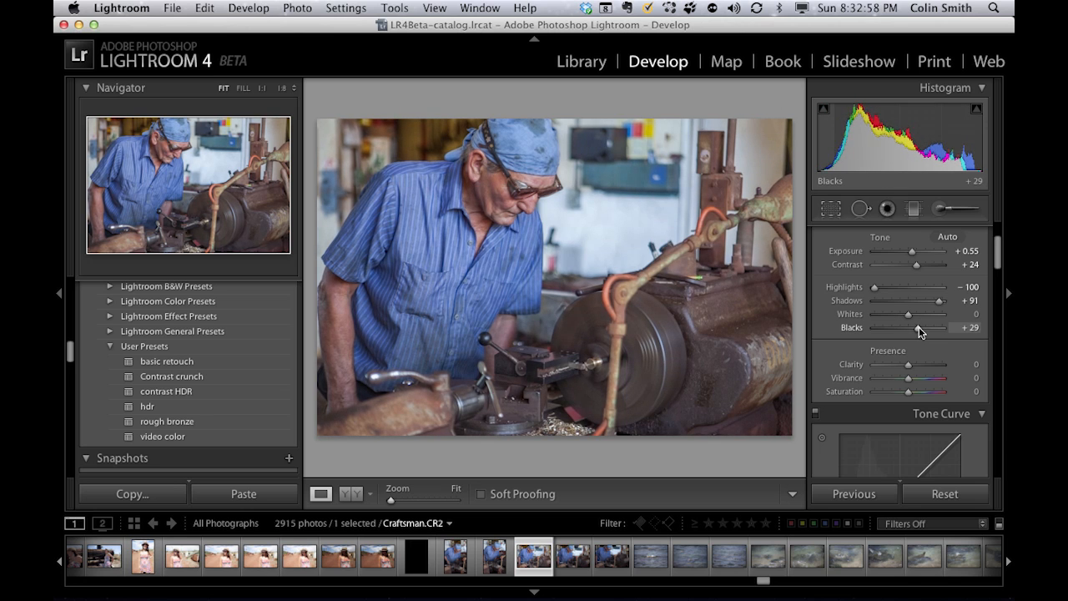
mouse_move(568, 369)
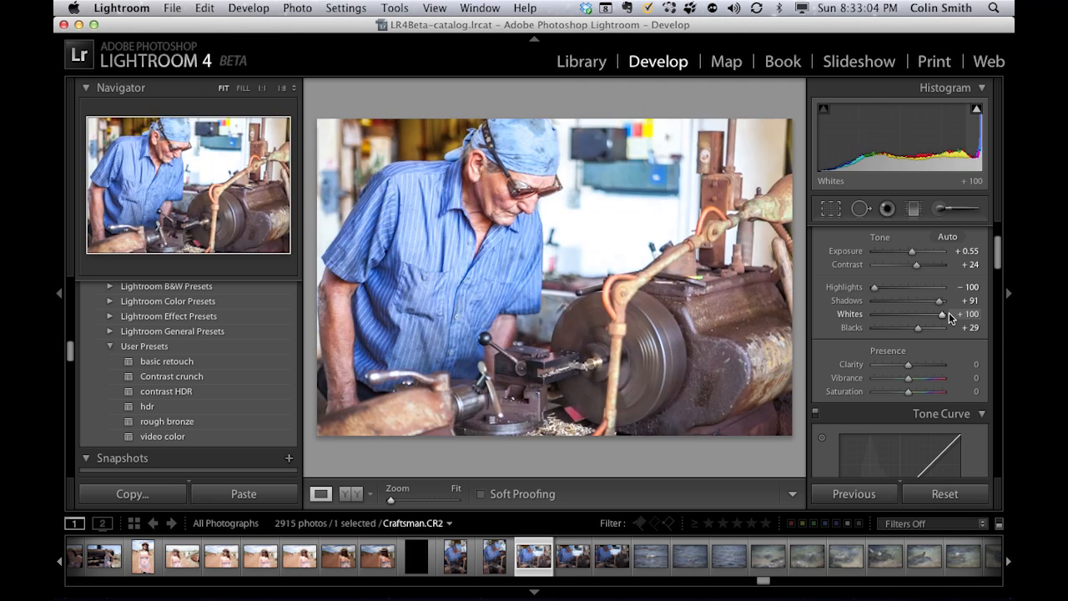
- Pull Whites down from maximum, then settle it at +20
left_click_drag(952, 315, 905, 320)
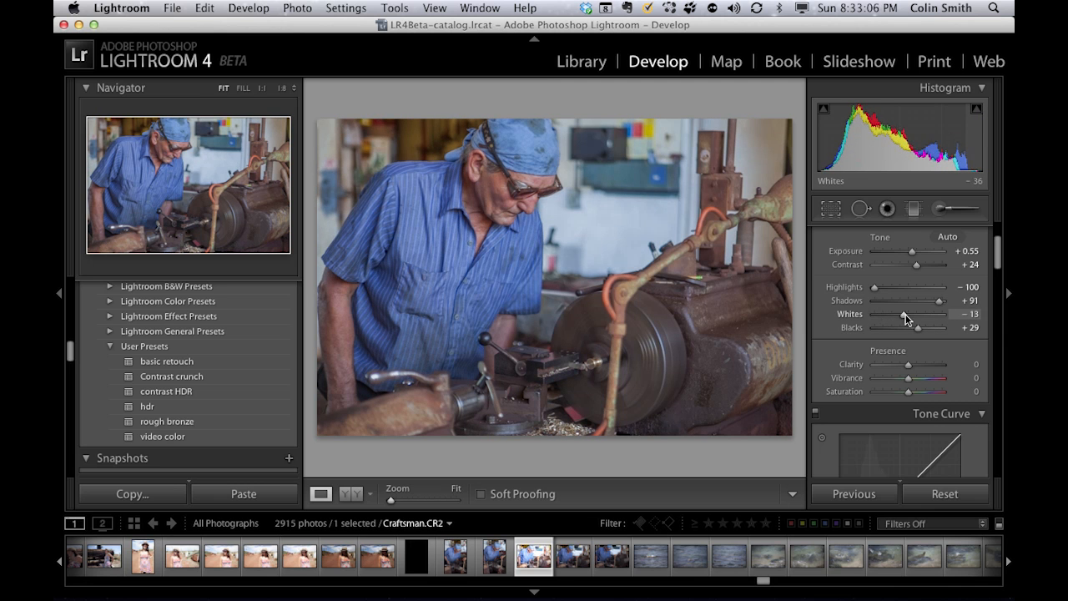
left_click_drag(906, 317, 885, 317)
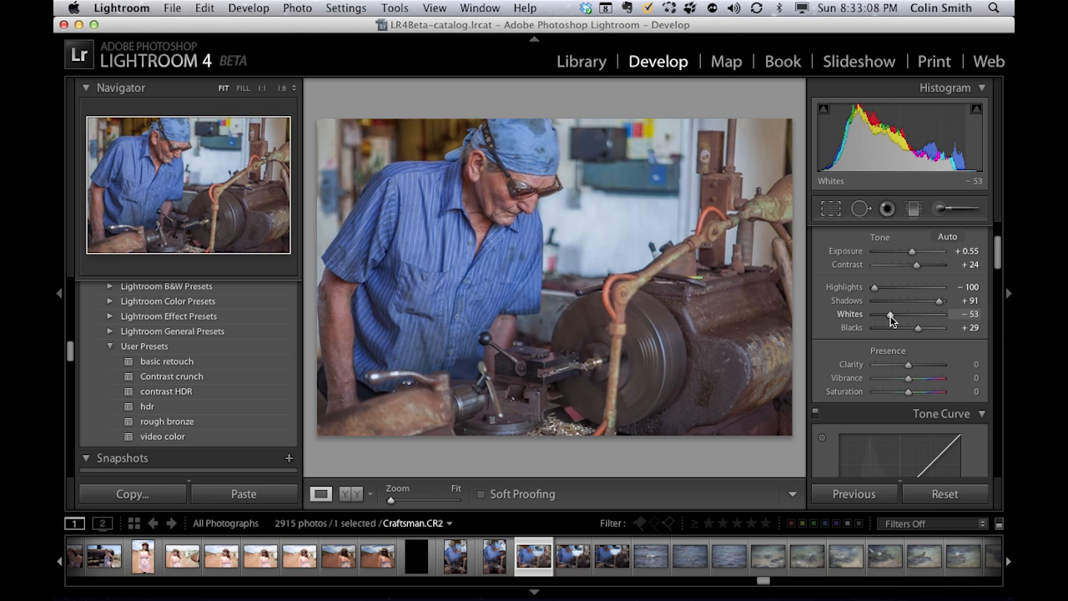
left_click_drag(897, 314, 888, 314)
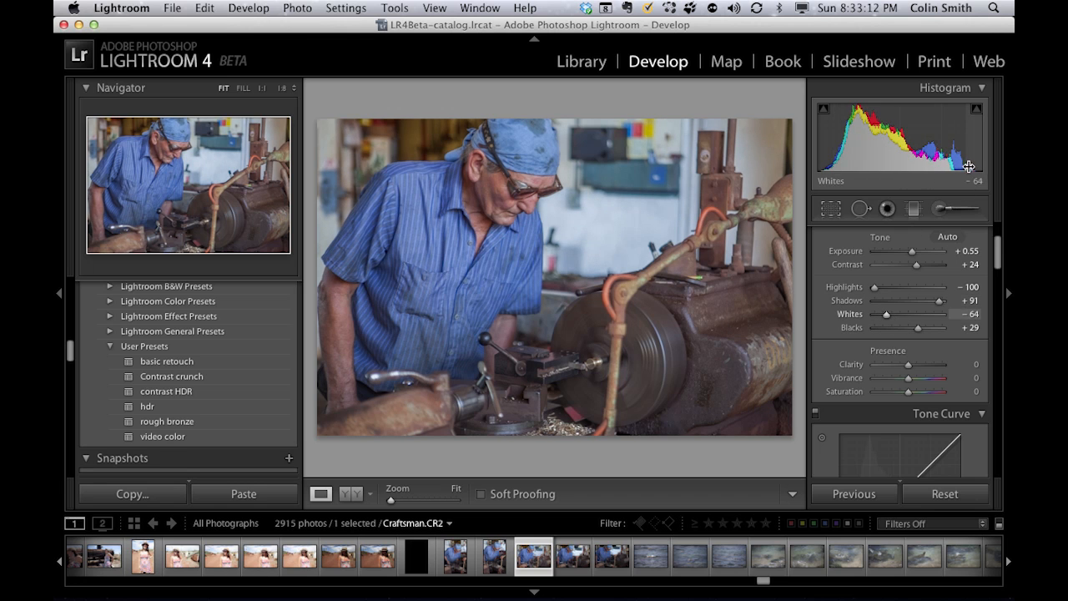
left_click_drag(885, 315, 900, 315)
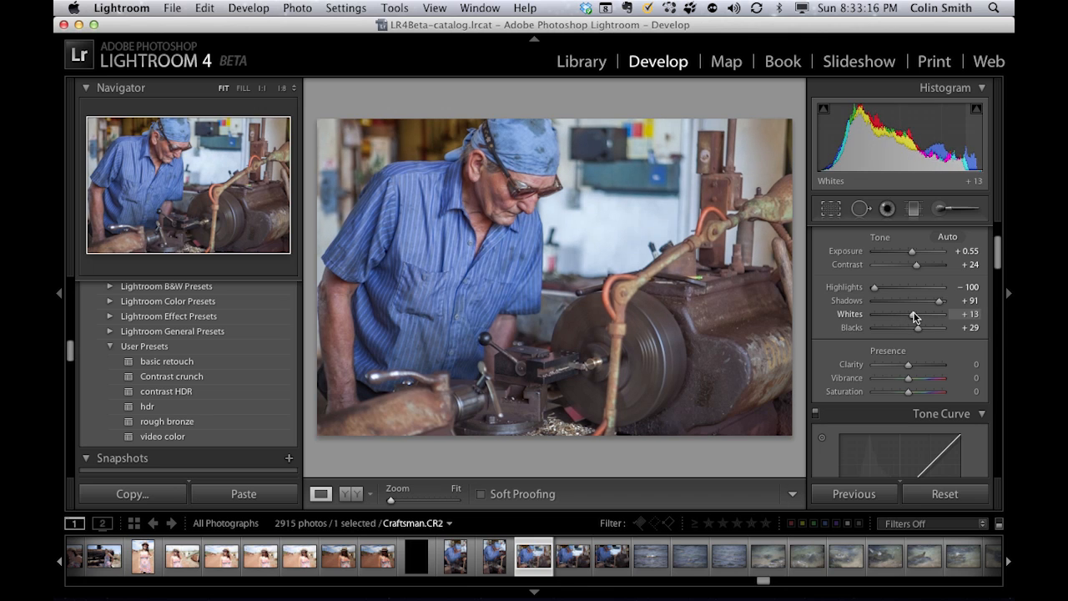
left_click_drag(911, 315, 918, 314)
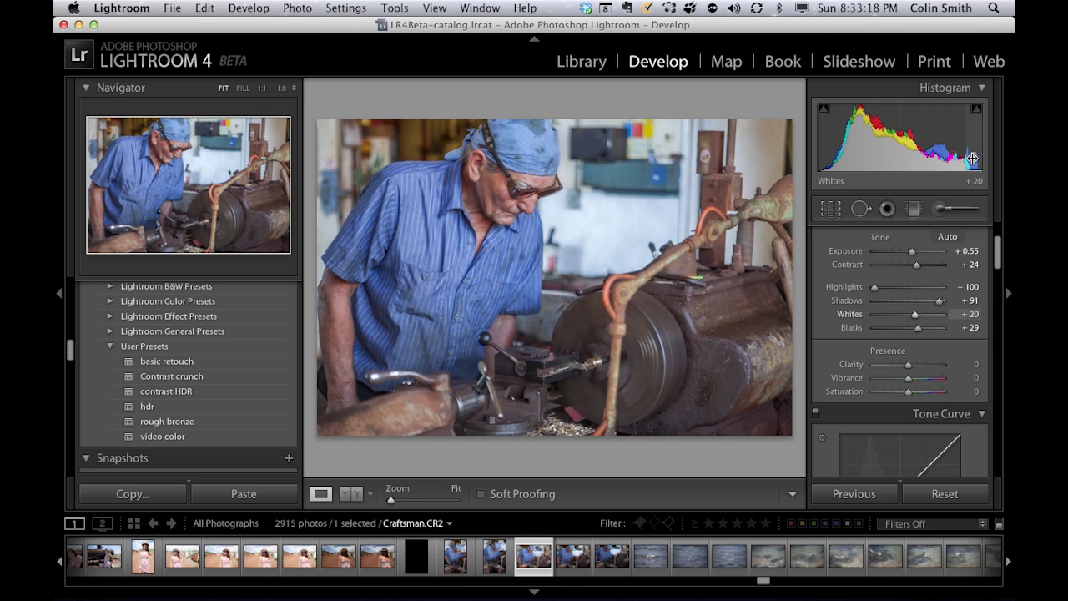
mouse_move(620, 251)
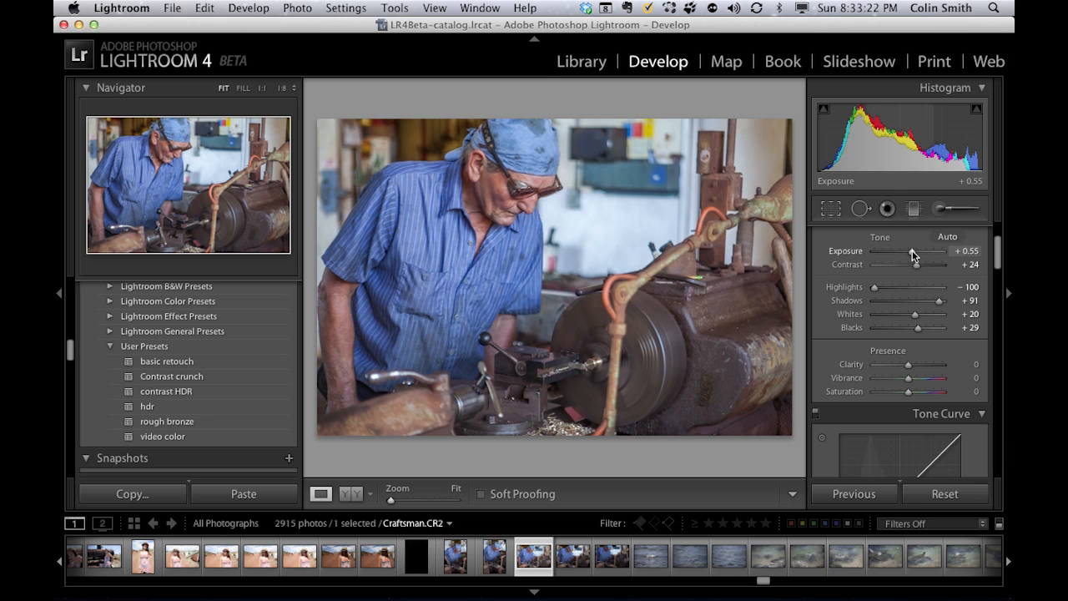
- Lower Exposure to +0.20, set Clarity to +51, and exit the Before preview
left_click_drag(914, 252, 898, 251)
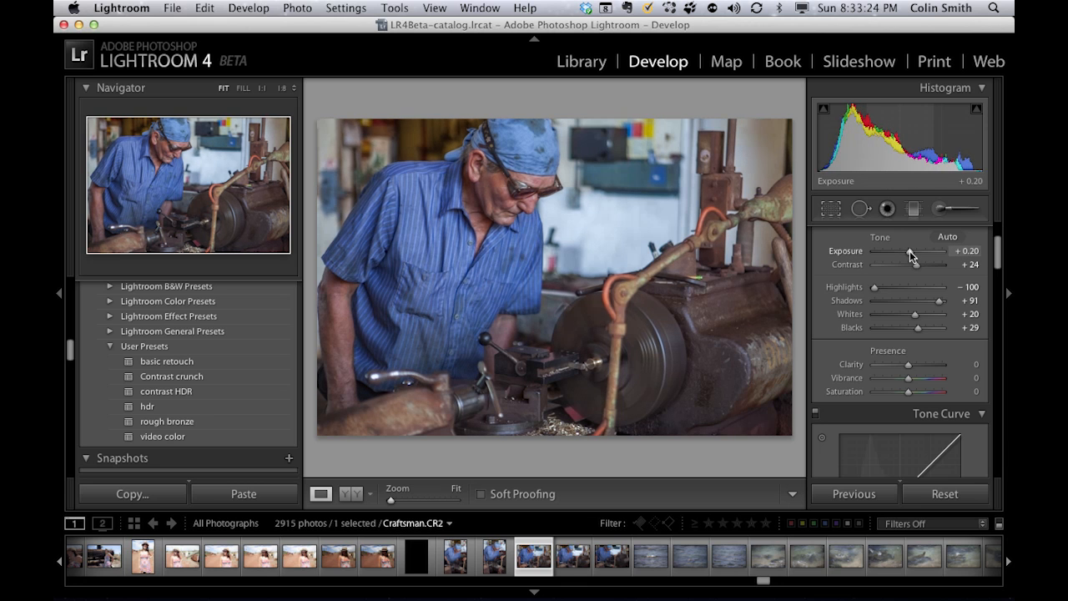
mouse_move(912, 368)
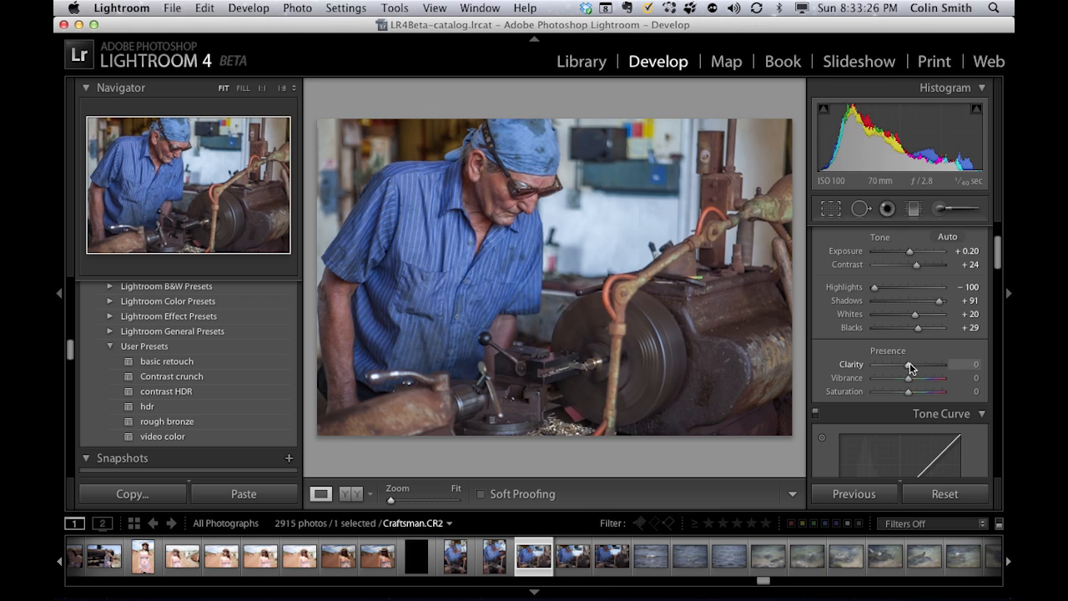
left_click_drag(908, 364, 929, 365)
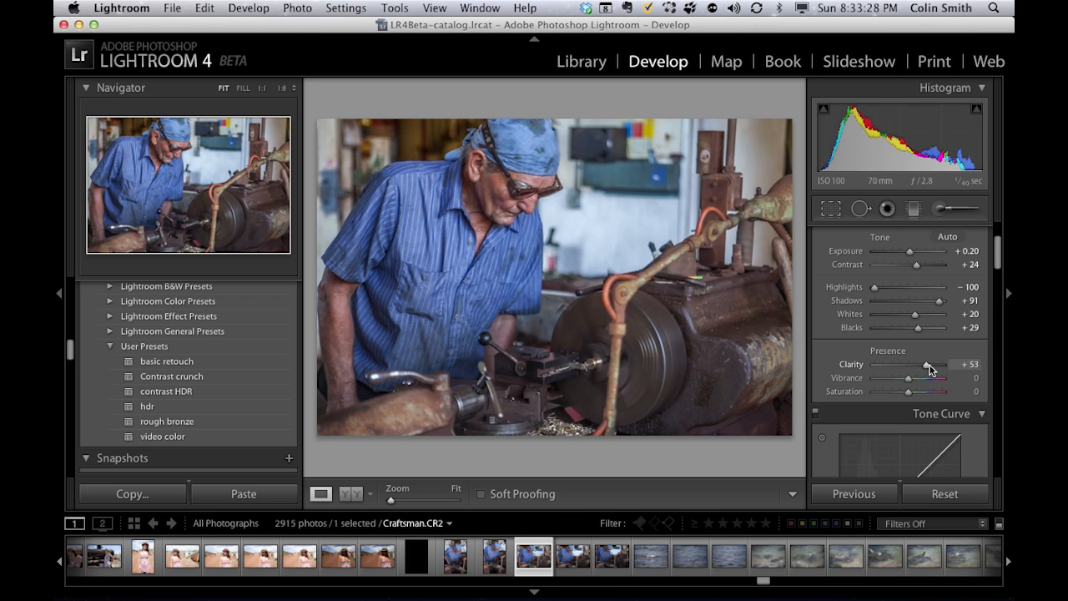
left_click_drag(931, 364, 925, 364)
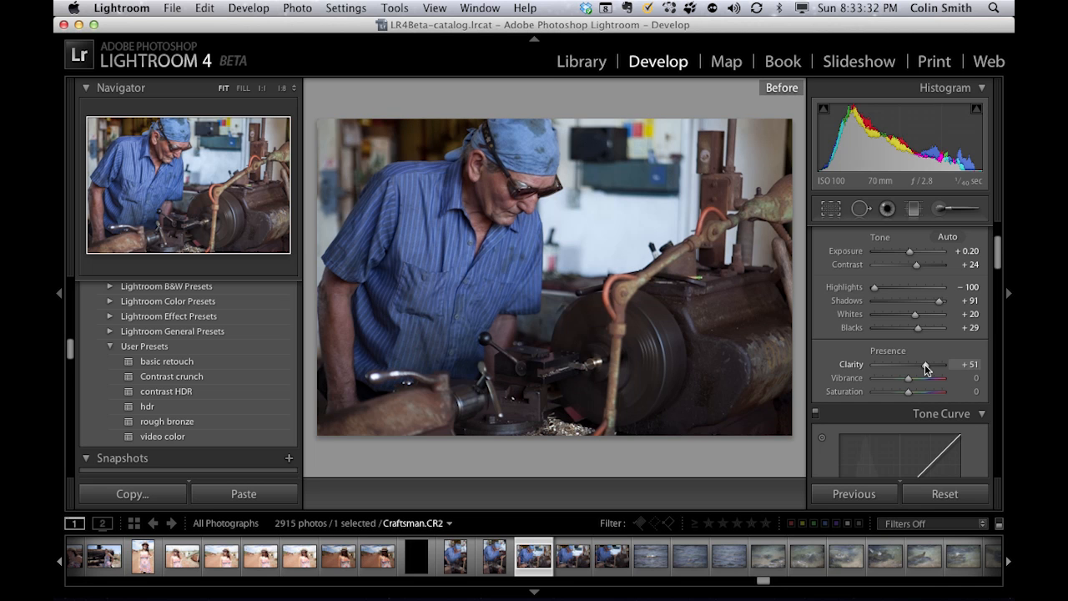
left_click(781, 87)
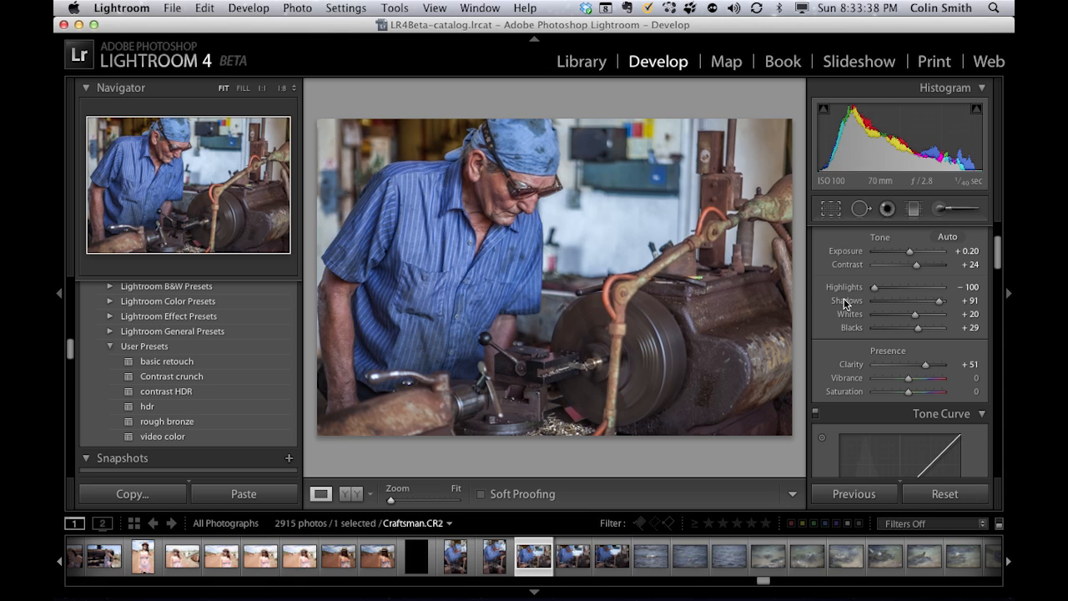
mouse_move(814, 288)
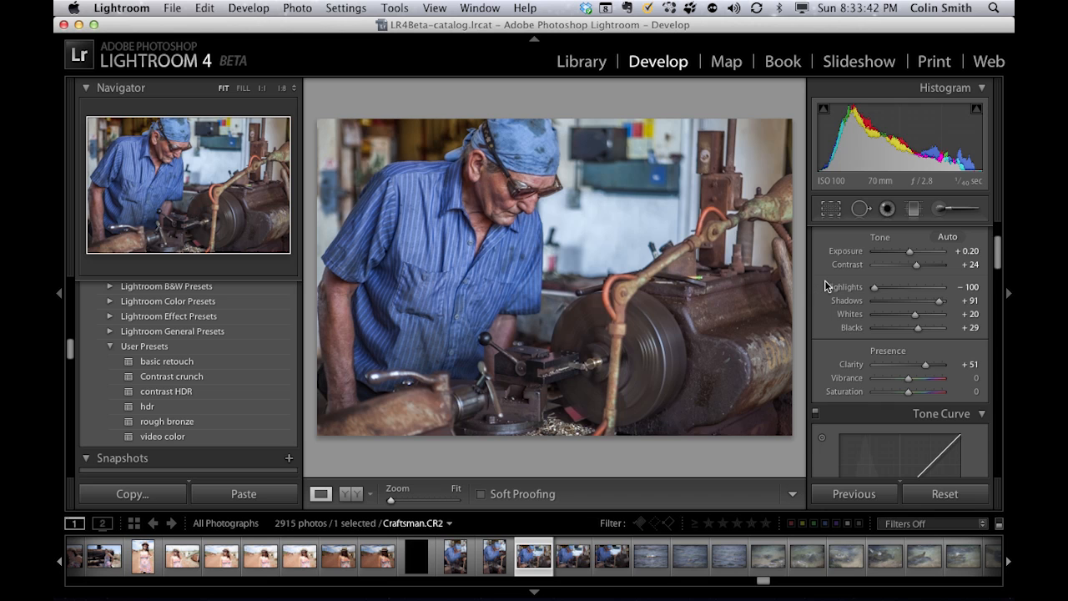
- Select the Adjustment Brush and lower its Exposure effect to 0.04
left_click(938, 208)
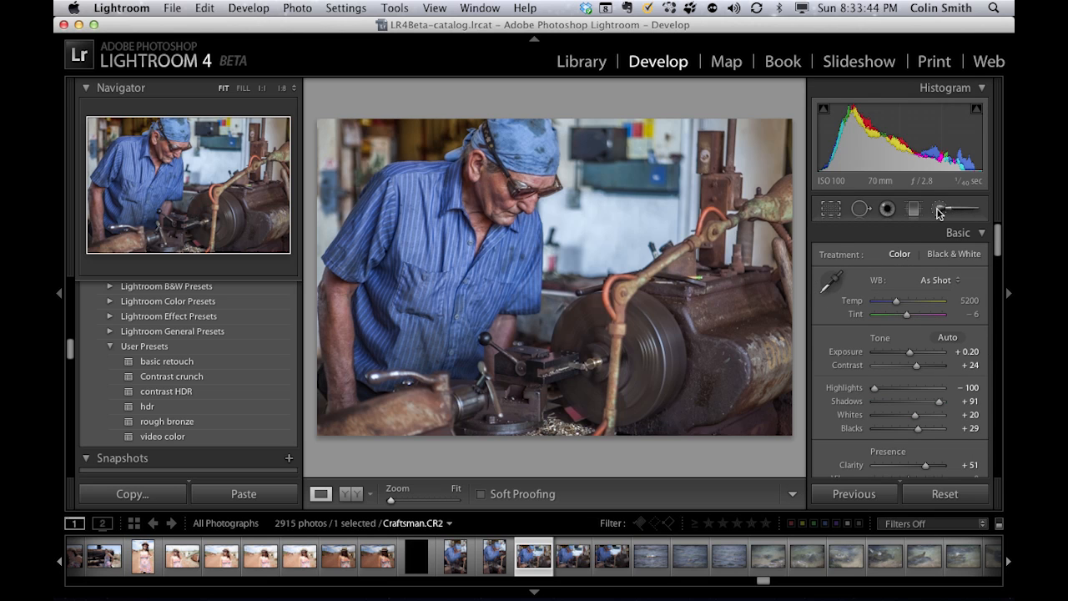
left_click(939, 208)
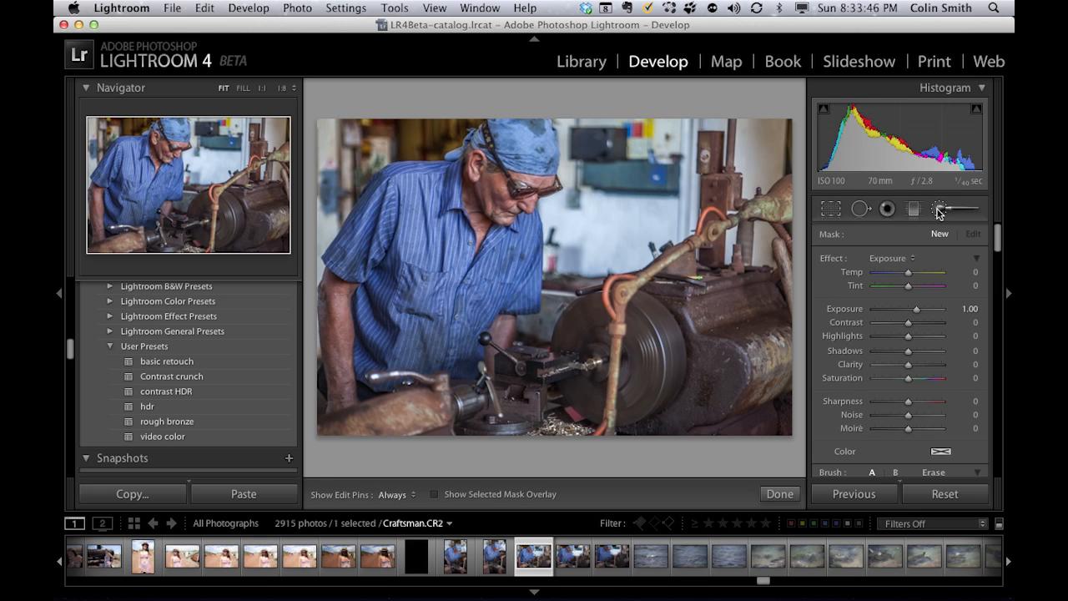
mouse_move(818, 277)
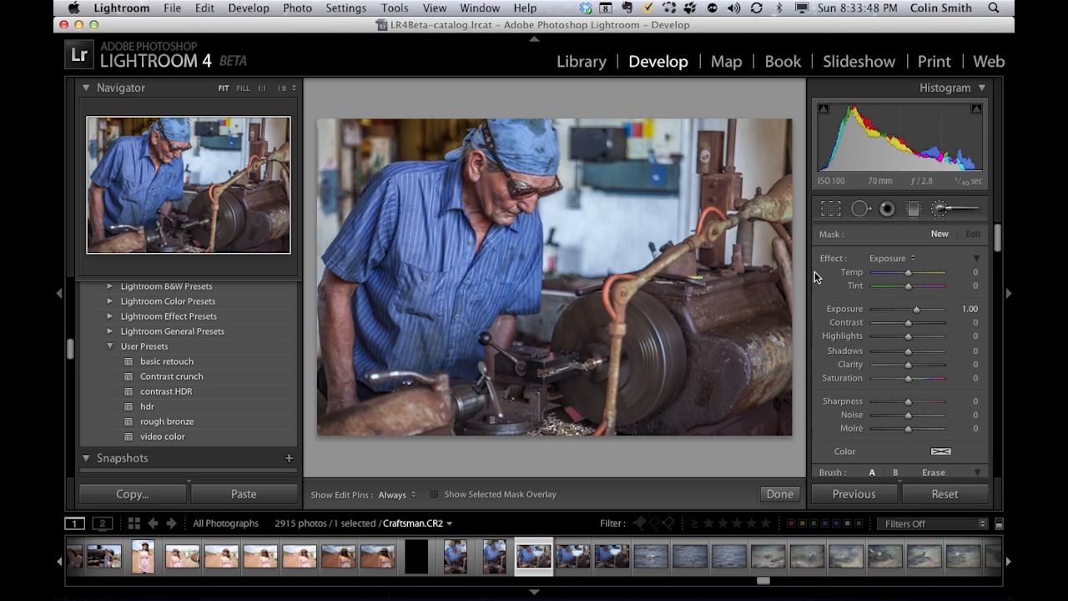
mouse_move(850, 276)
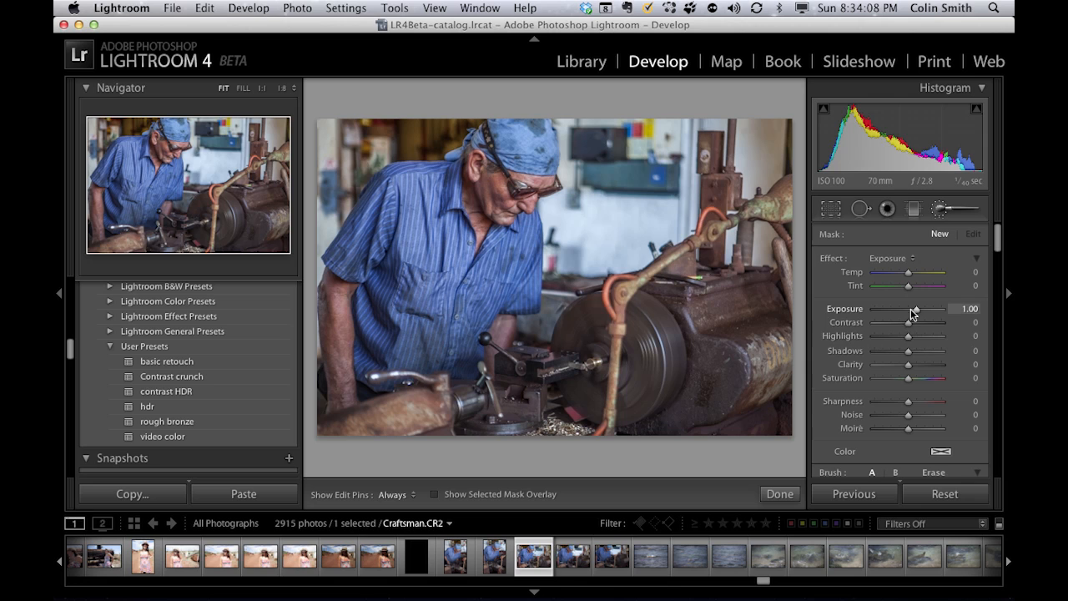
left_click_drag(922, 308, 909, 308)
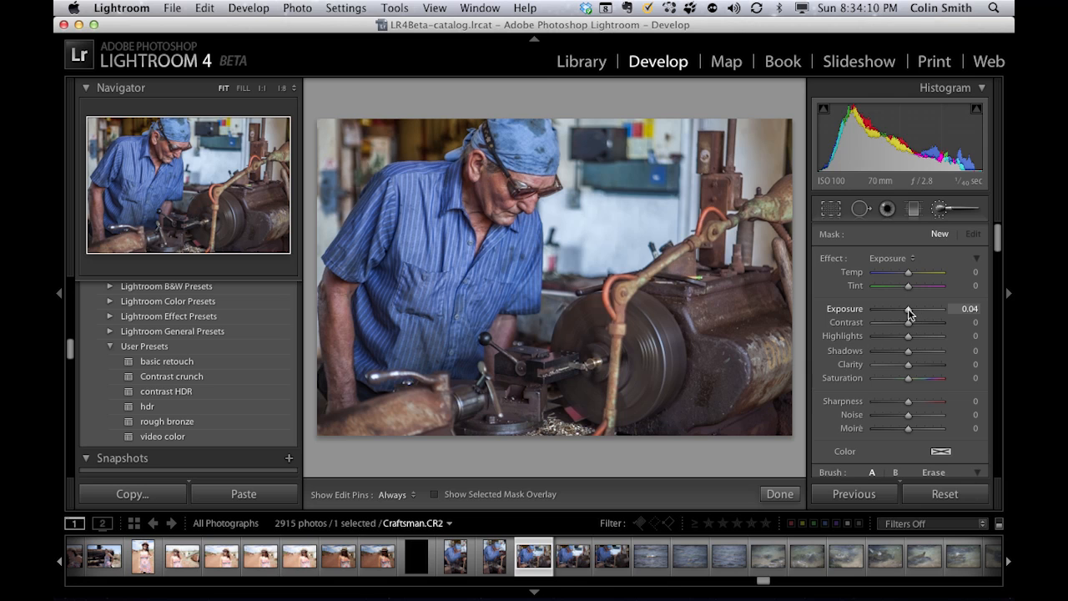
mouse_move(864, 361)
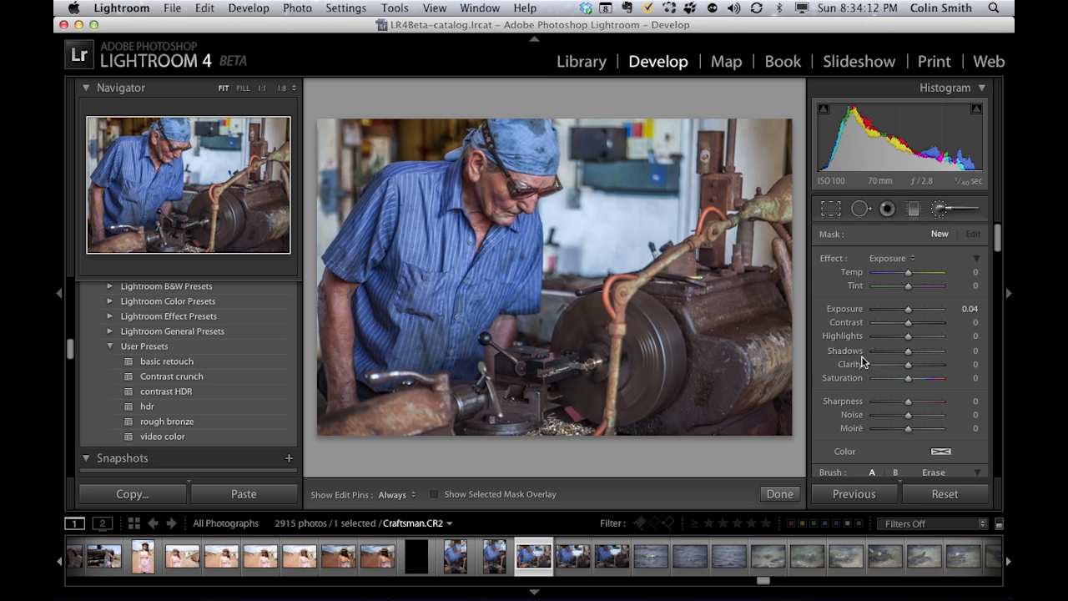
mouse_move(856, 345)
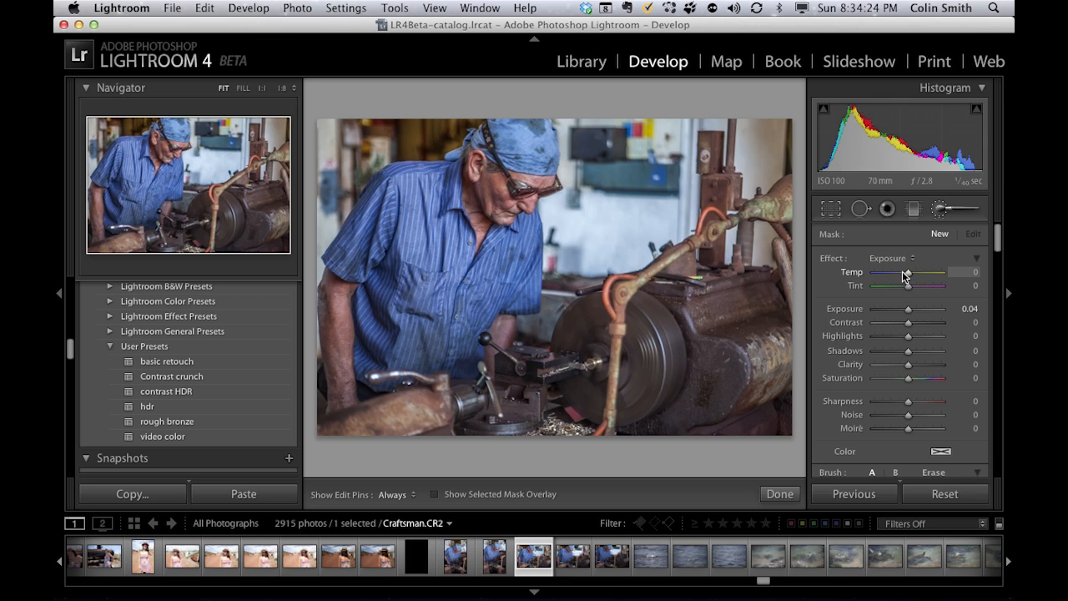
- Adjust a brush slider and tick Auto Mask in the brush settings
left_click_drag(906, 272, 924, 272)
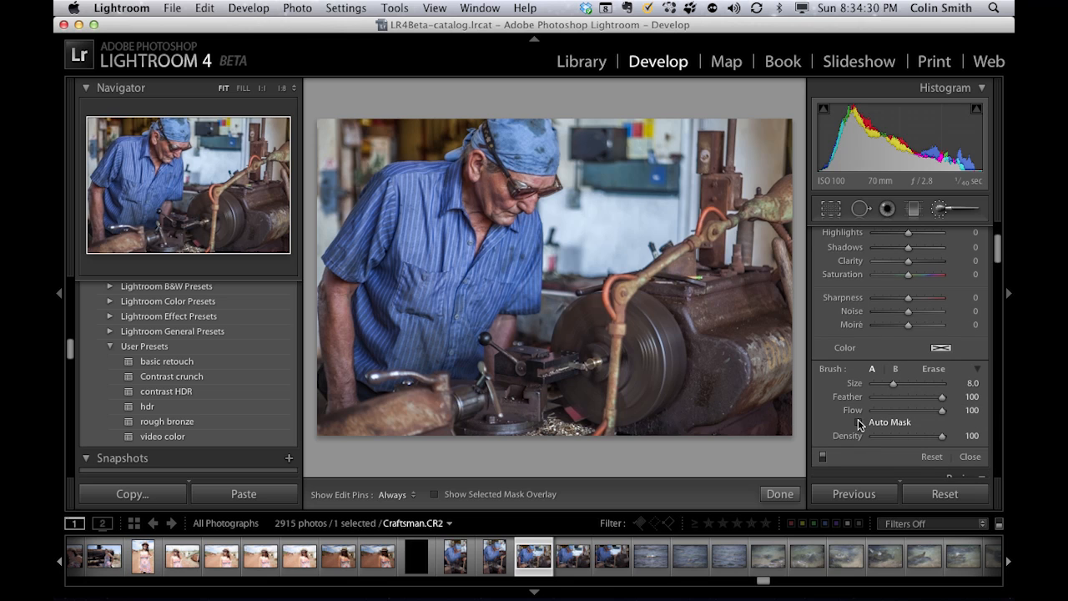
left_click(862, 423)
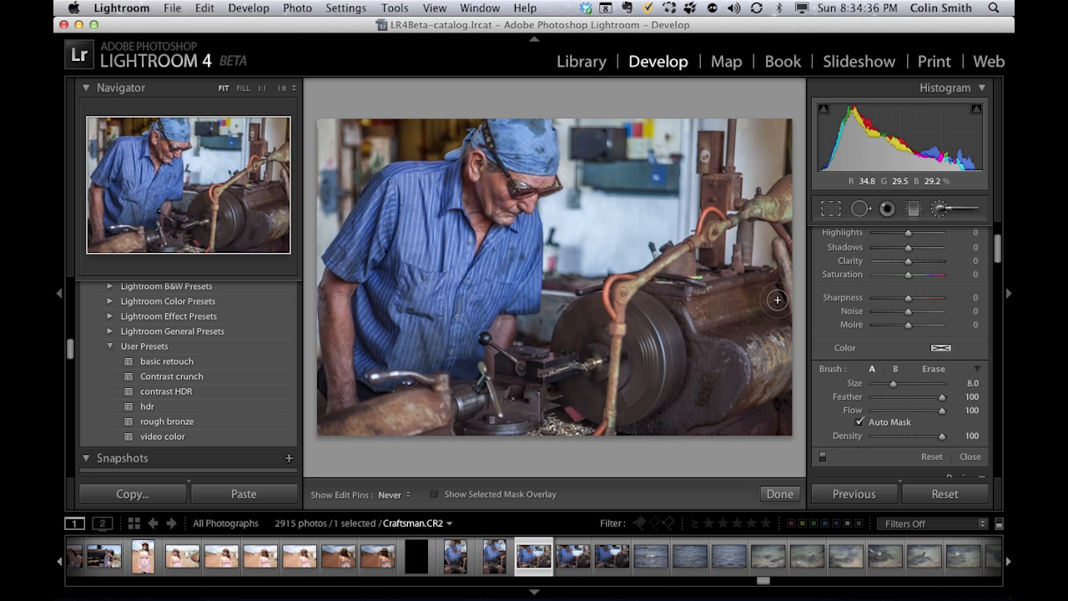
mouse_move(666, 429)
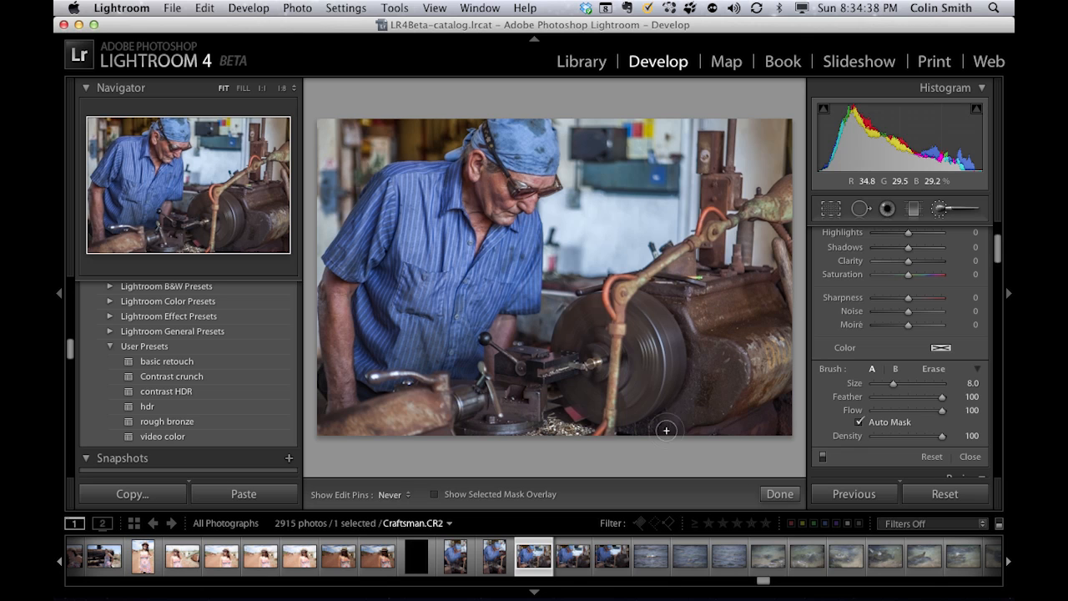
mouse_move(666, 349)
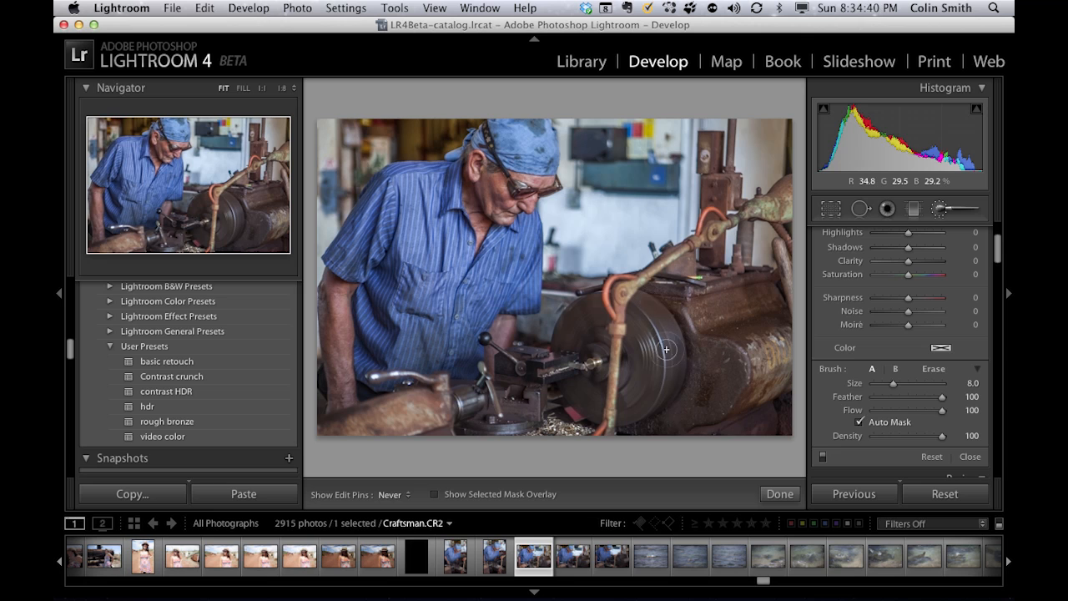
mouse_move(683, 395)
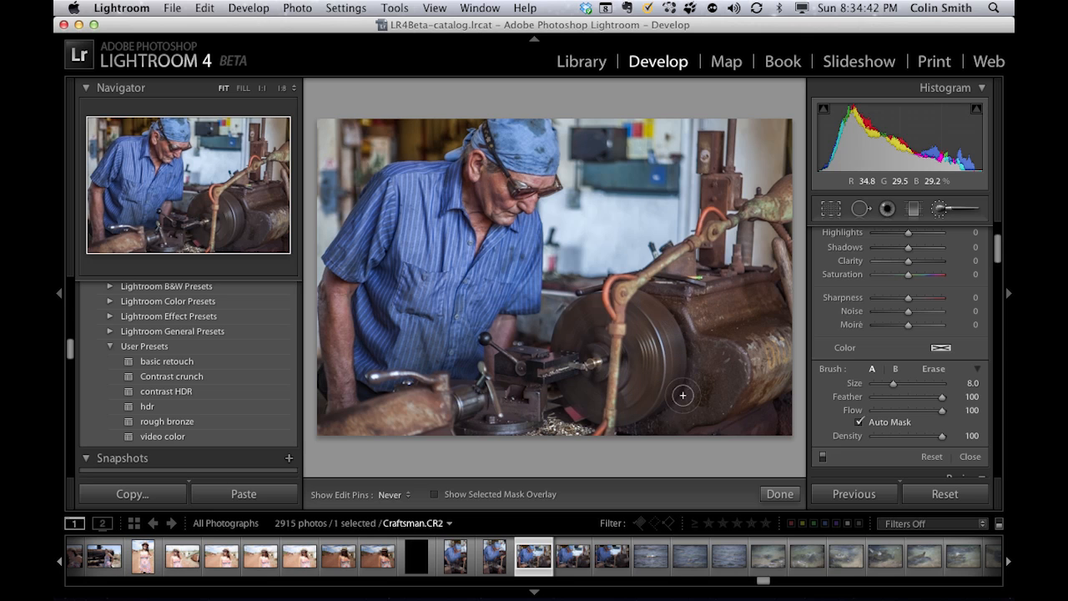
mouse_move(723, 415)
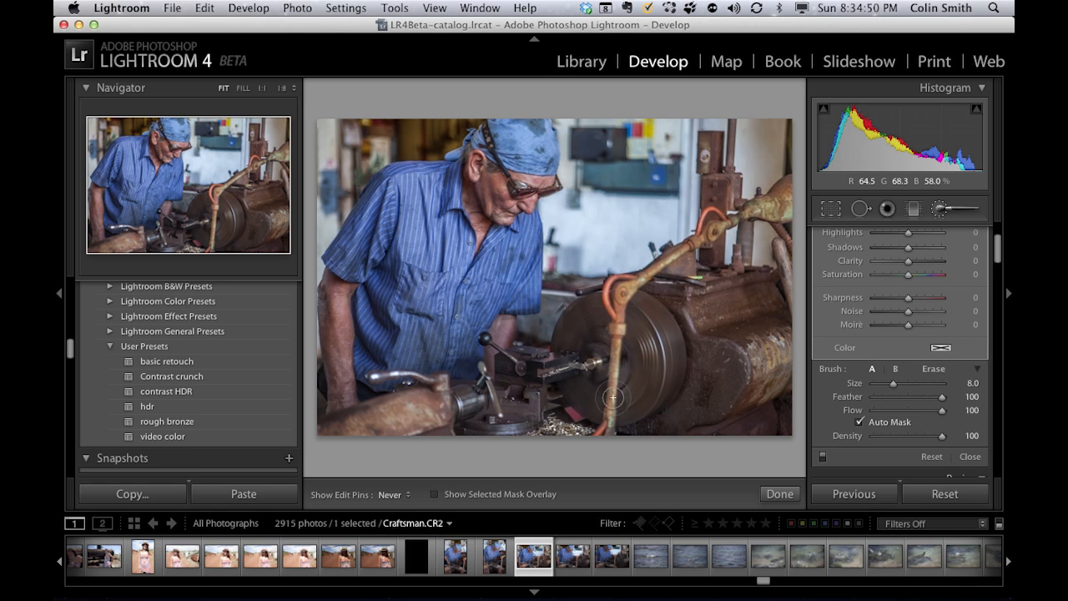
mouse_move(693, 269)
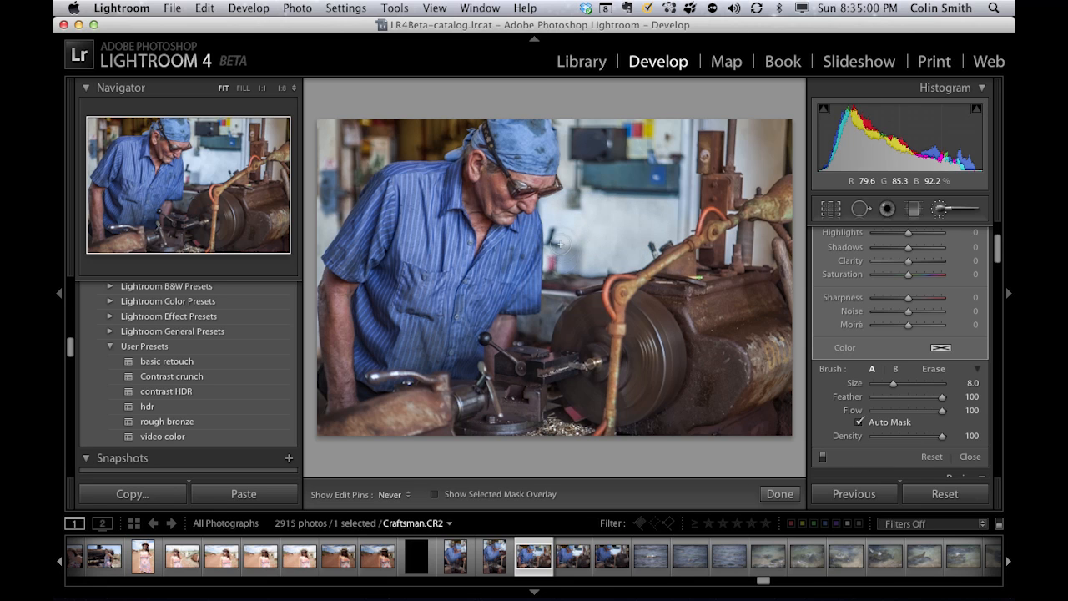
mouse_move(682, 123)
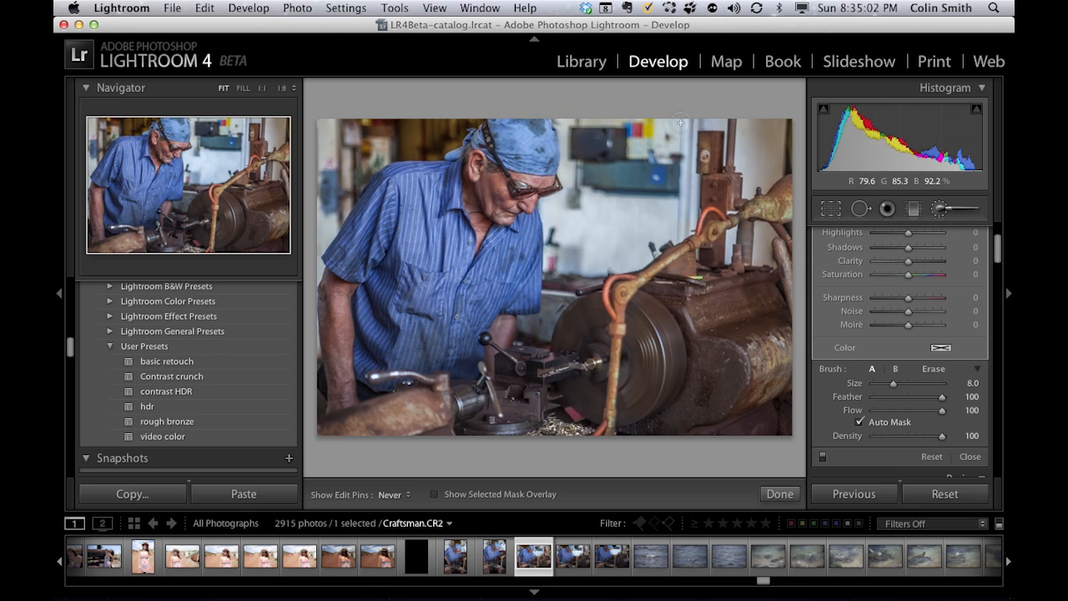
mouse_move(590, 269)
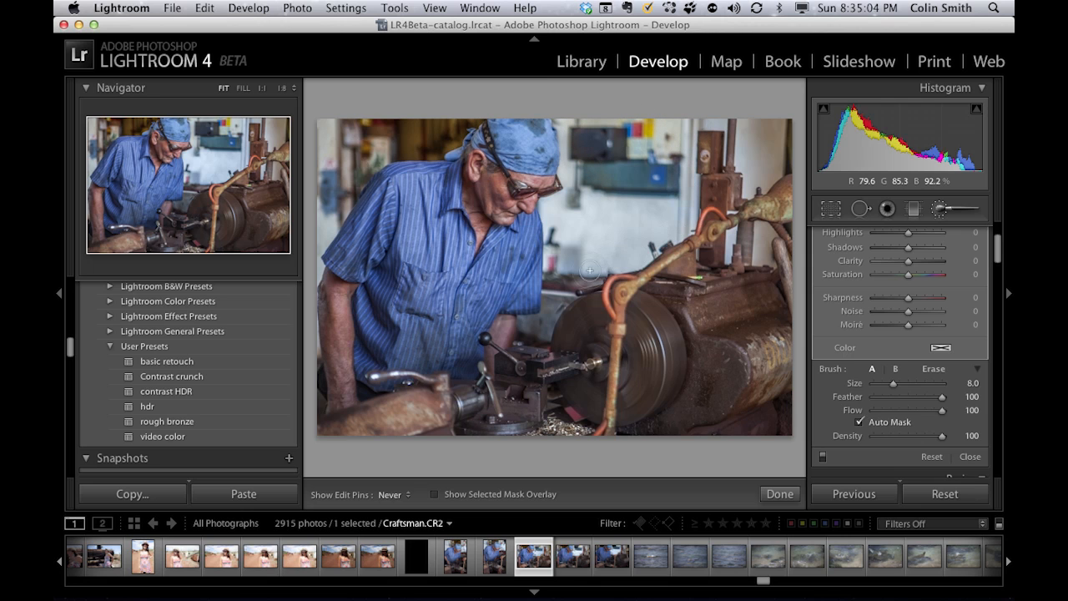
mouse_move(713, 125)
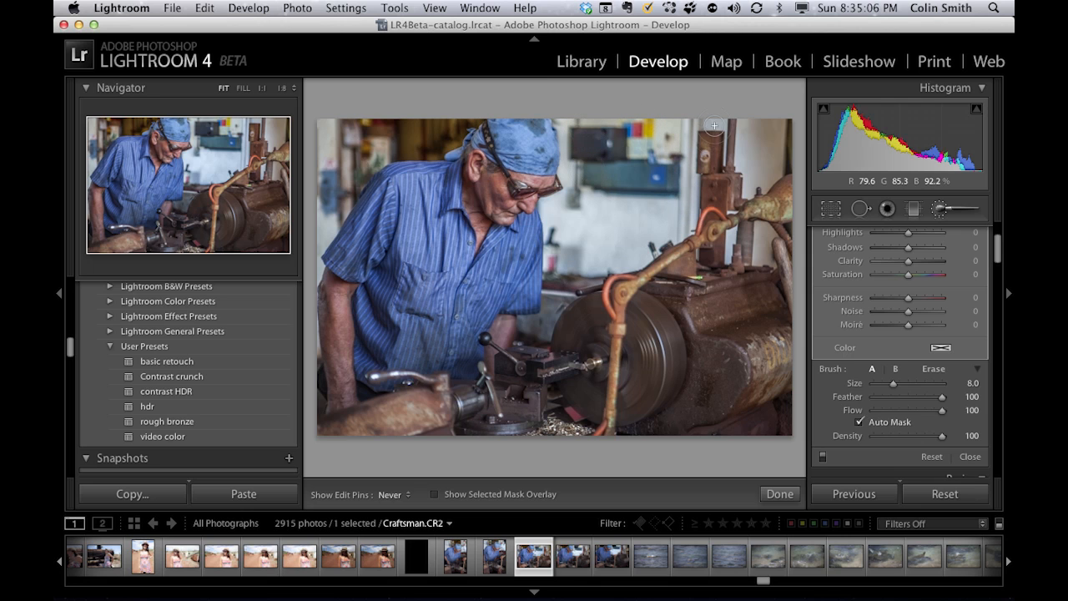